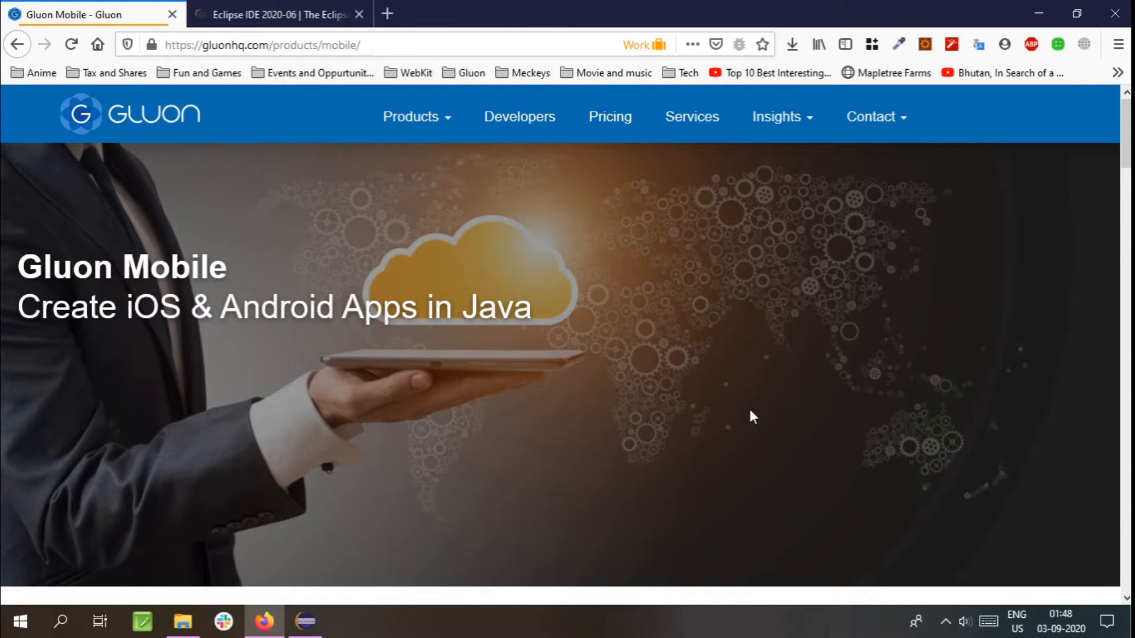
mouse_move(466, 175)
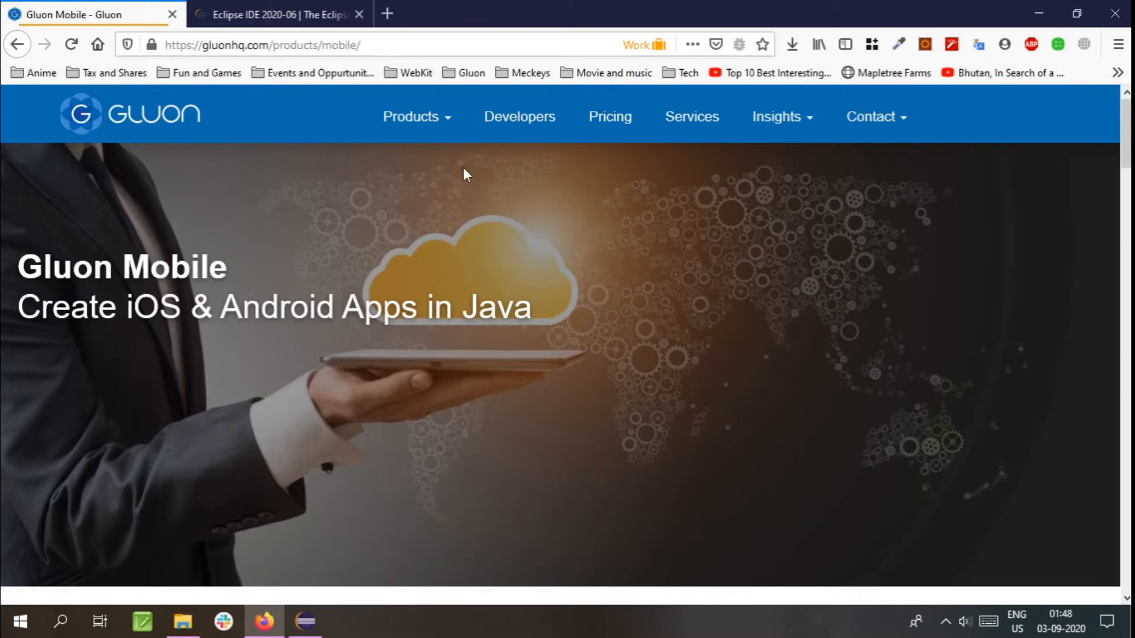
Switch Firefox to the Eclipse IDE 2020-06 download page tab
left_click(283, 15)
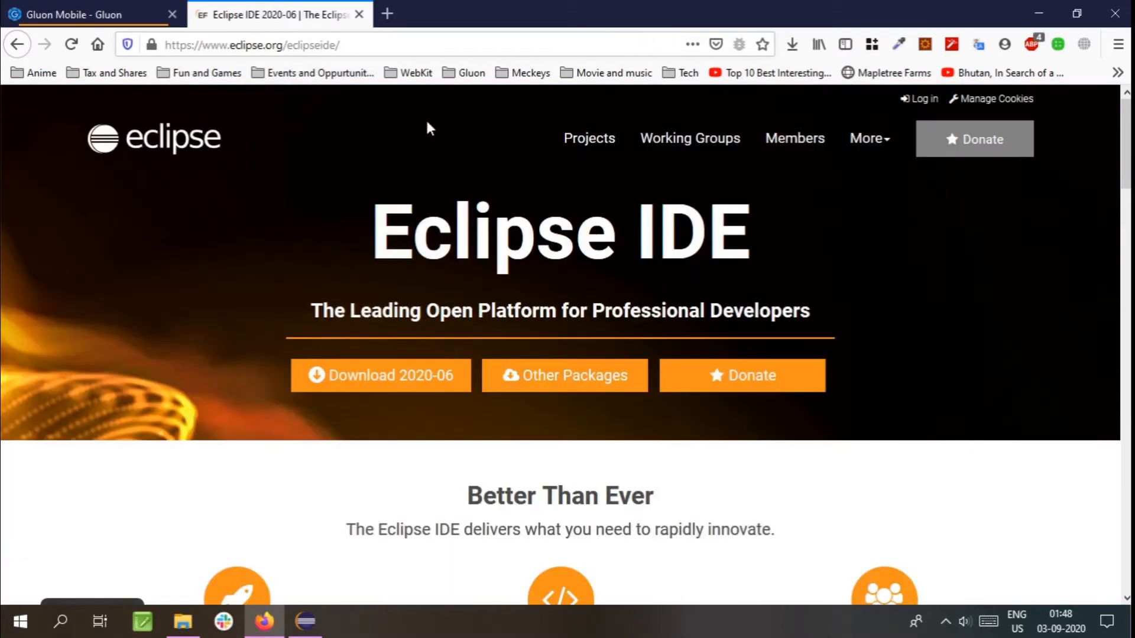
mouse_move(464, 210)
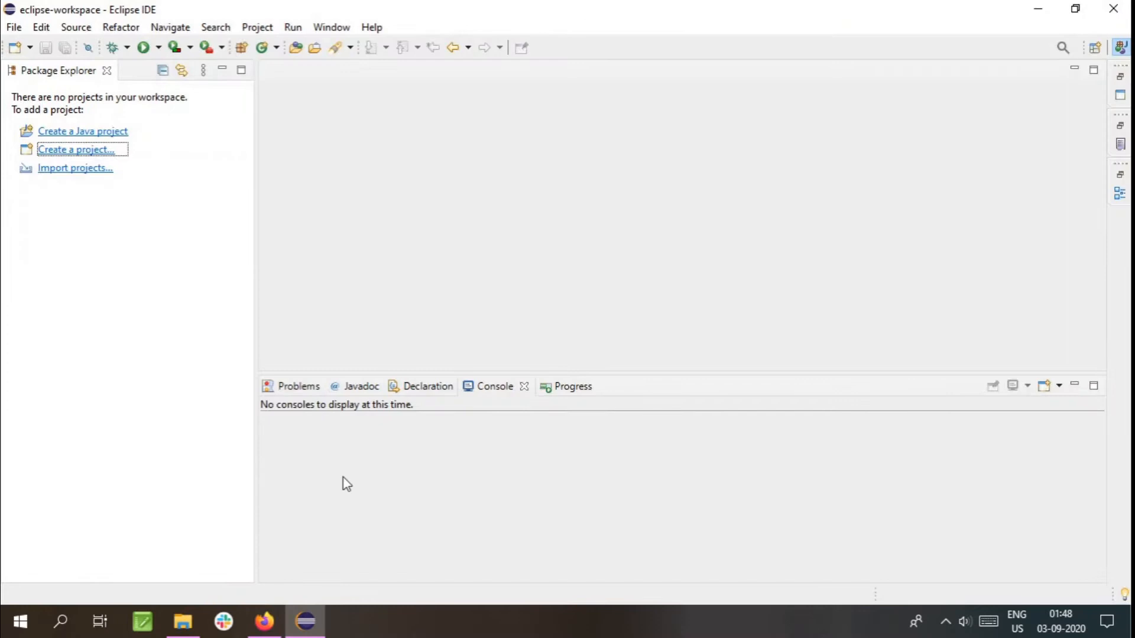
left_click(331, 28)
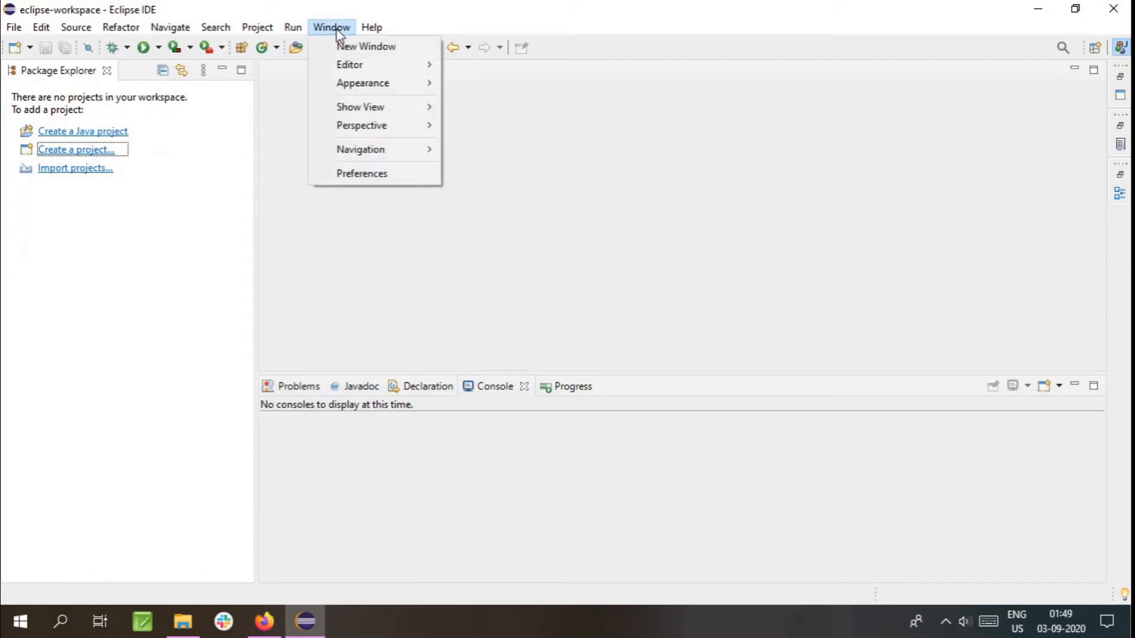
left_click(362, 174)
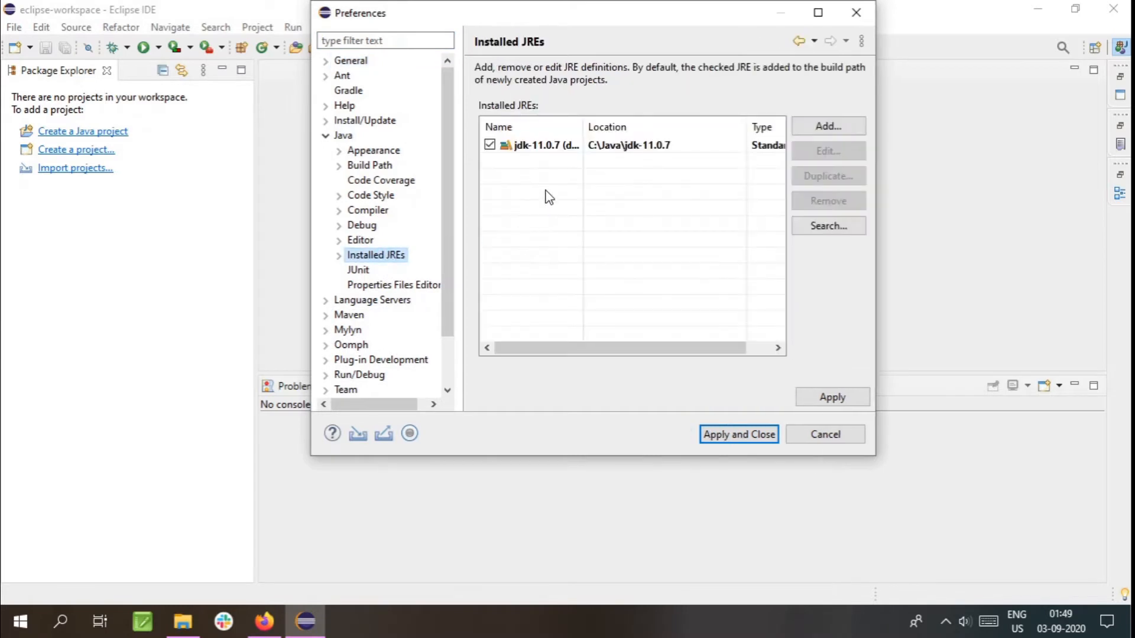
left_click(550, 146)
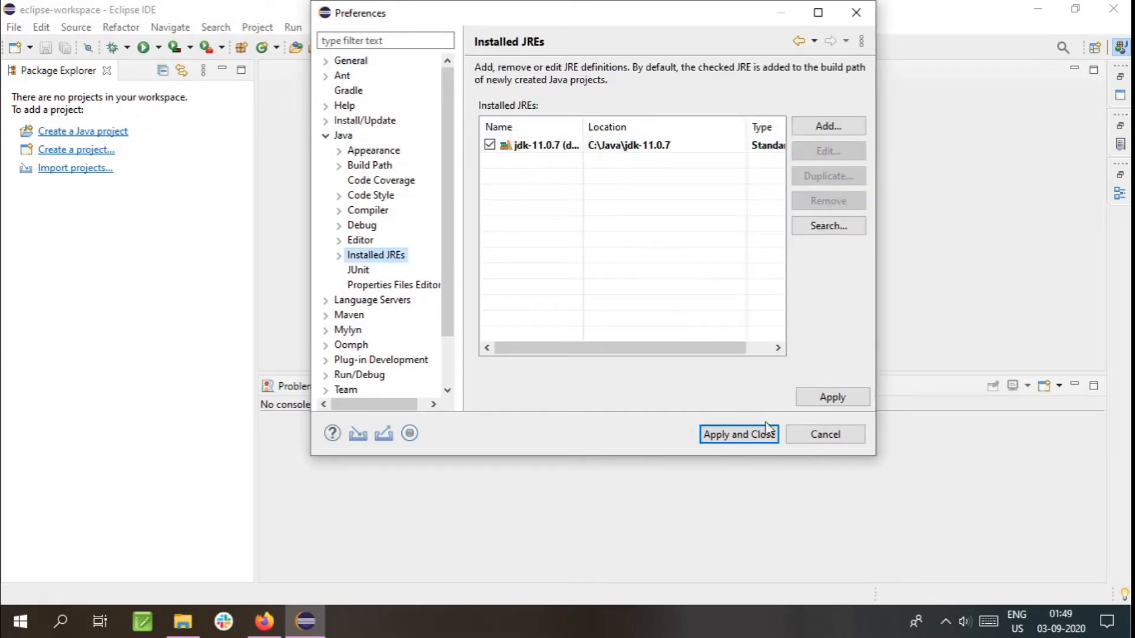
left_click(739, 435)
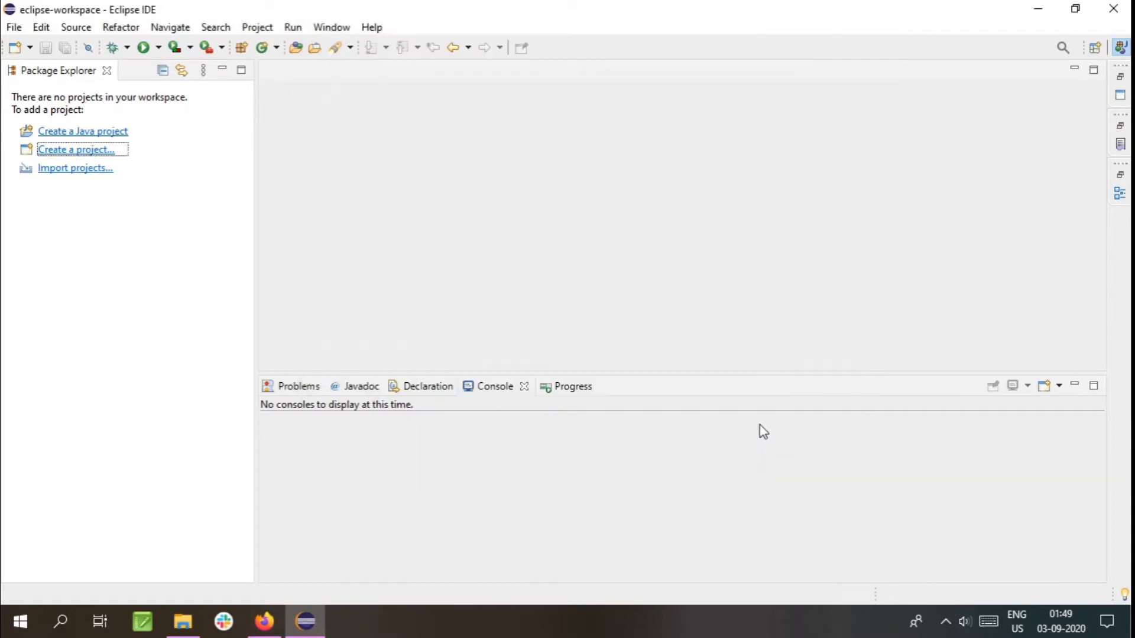
mouse_move(373, 33)
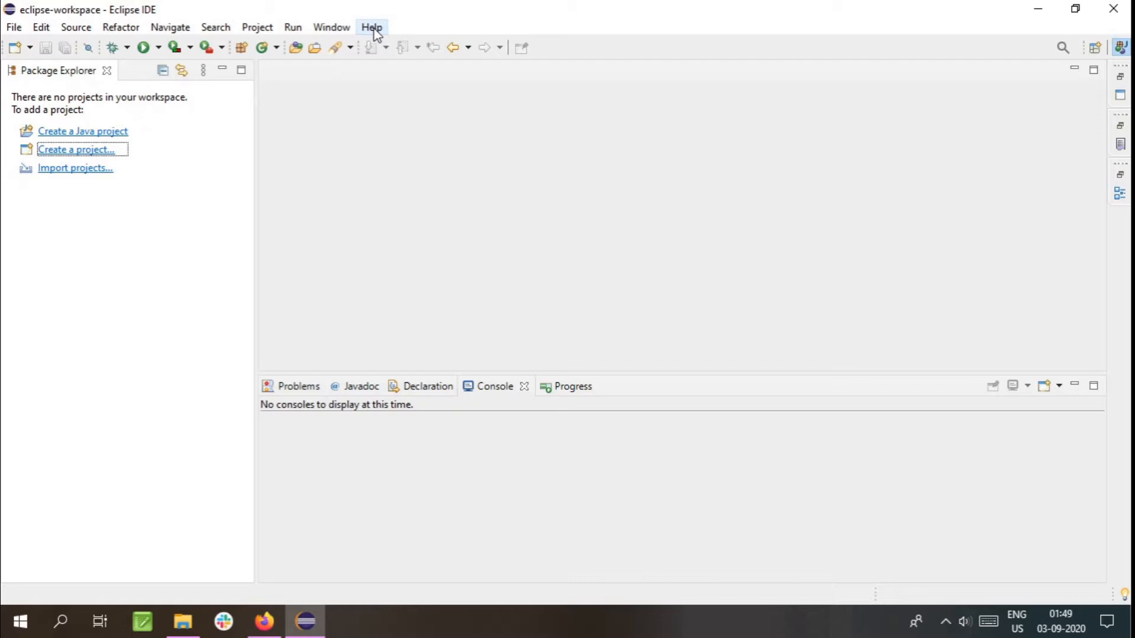
Install Gluon Plugin 2.8.0 from Eclipse Marketplace, accepting its BSD license
left_click(372, 28)
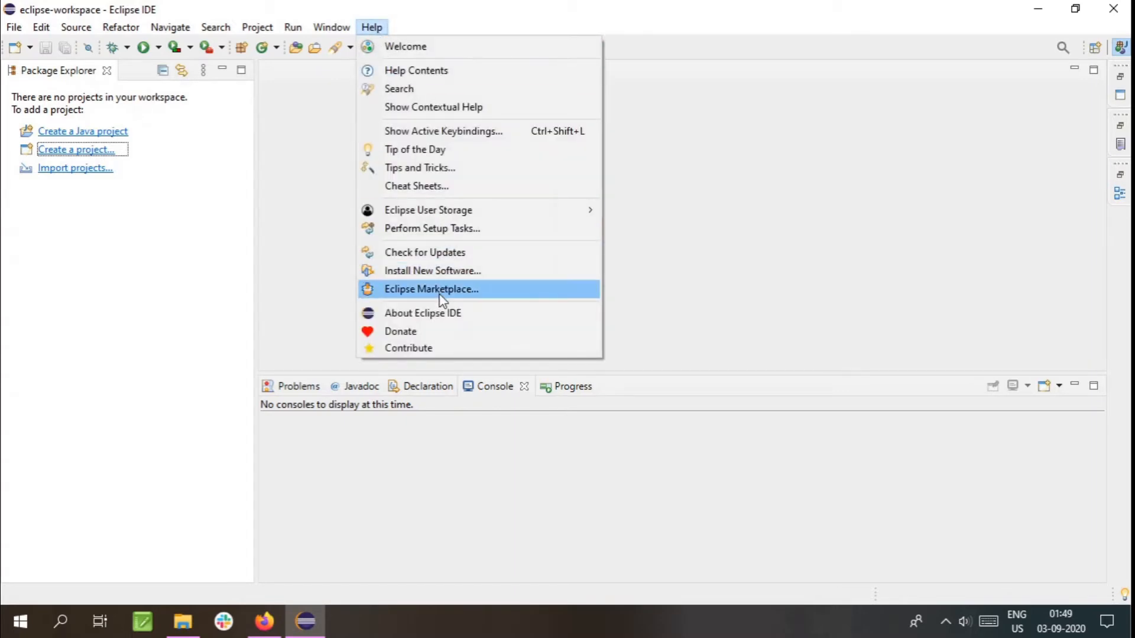
left_click(431, 289)
type("Gluon")
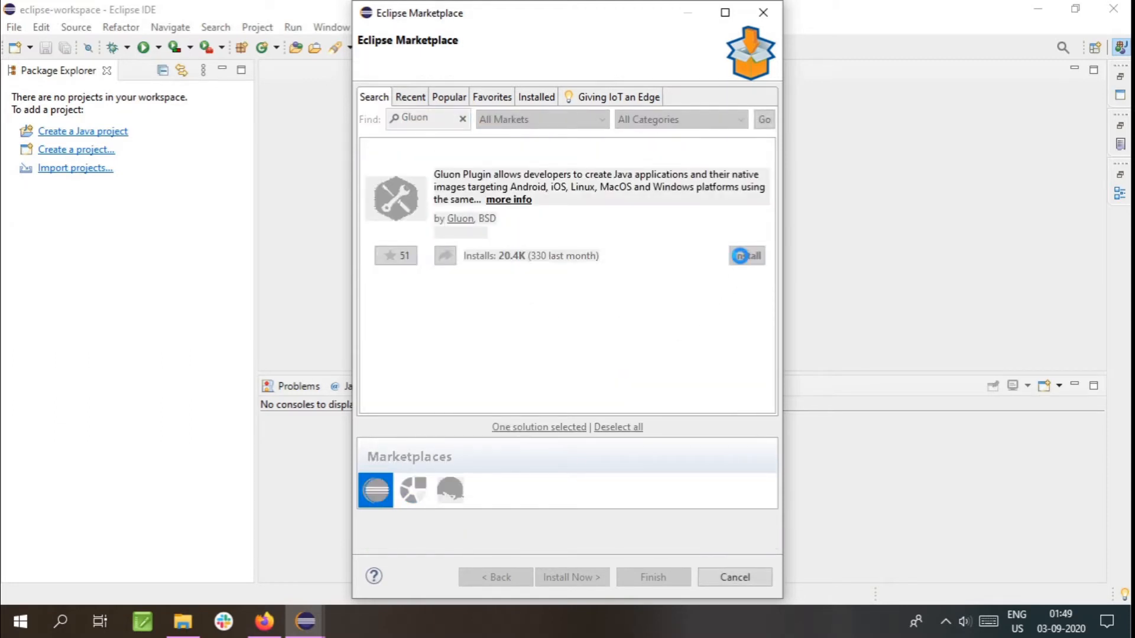
left_click(746, 256)
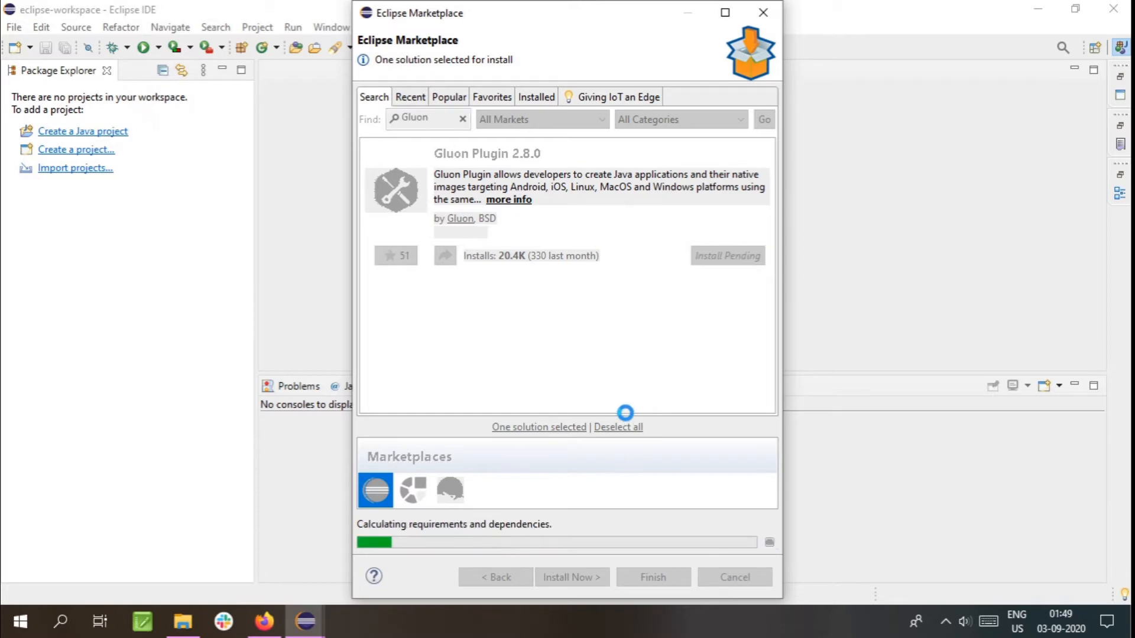
left_click(572, 577)
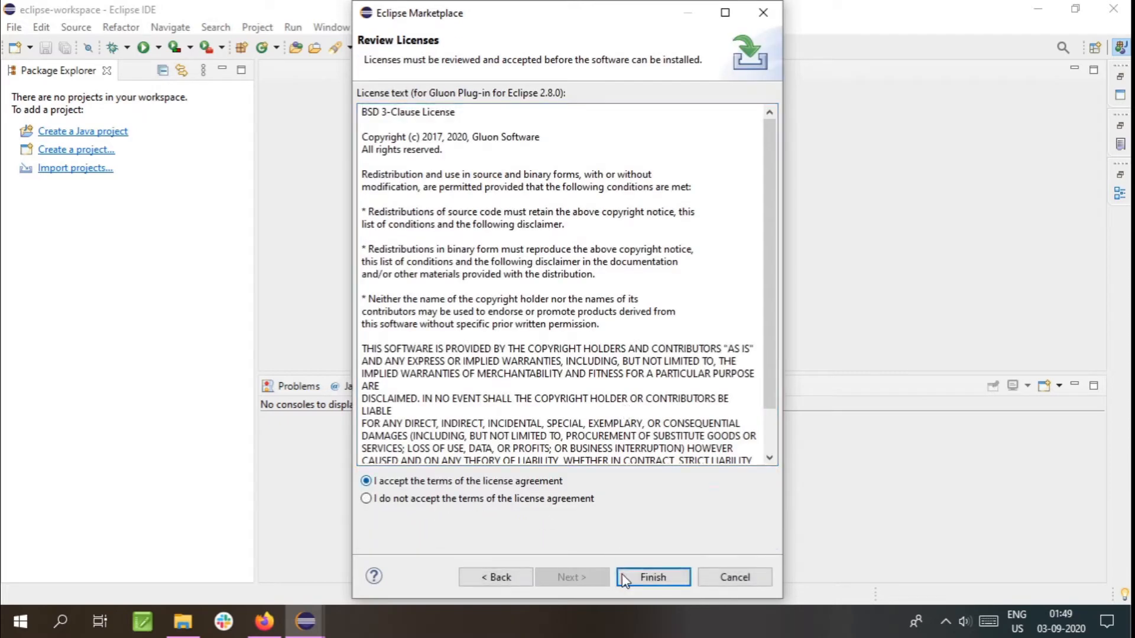
left_click(653, 577)
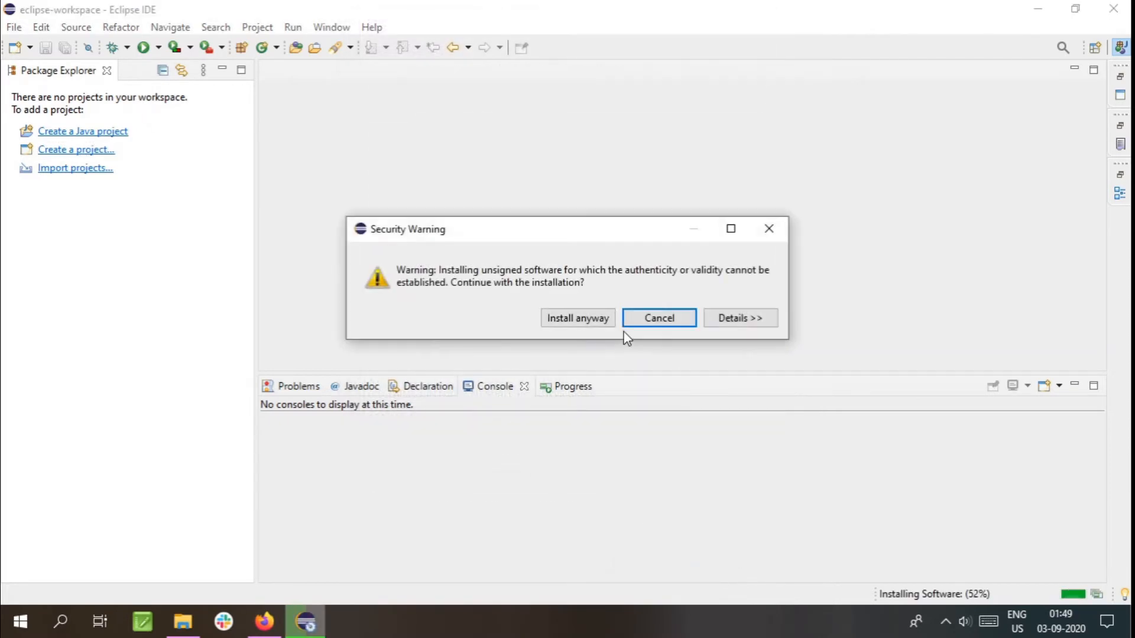
Approve the unsigned-software Security Warning so the Gluon plugin installation completes
left_click(578, 318)
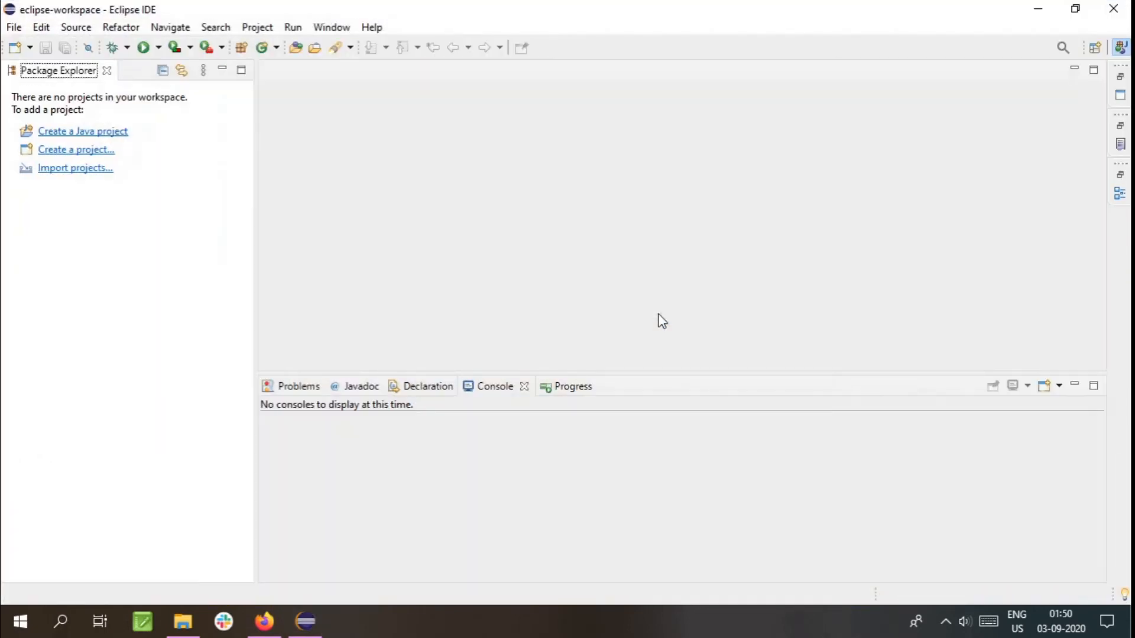
mouse_move(92, 160)
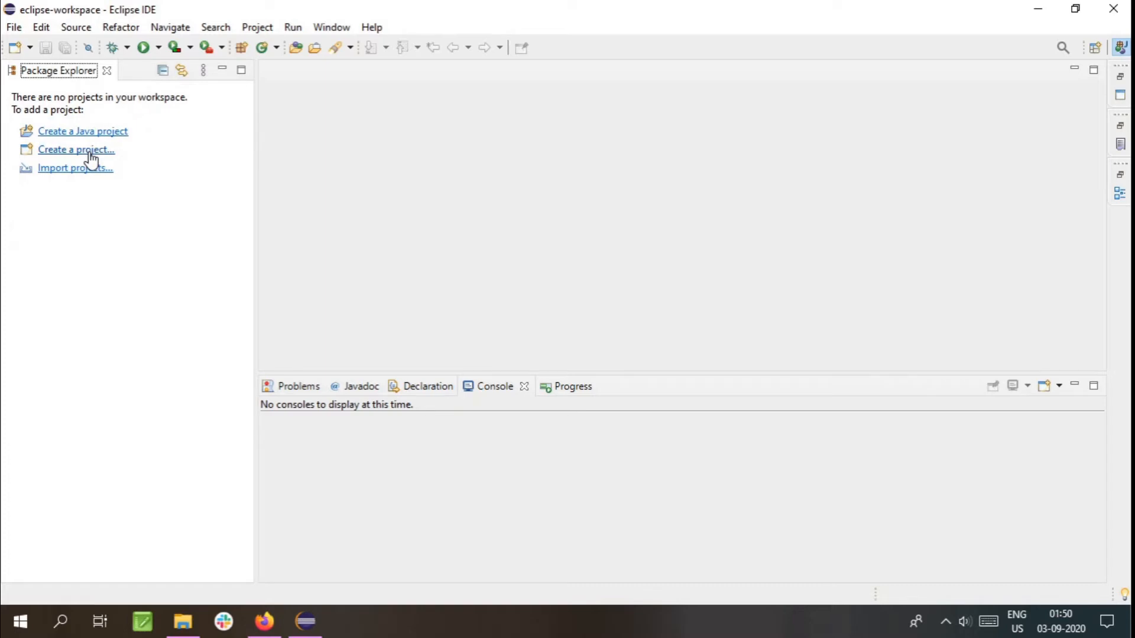
Create a Gluon Mobile Multi View Project named GluonEclipse with Primary and Secondary views
left_click(75, 149)
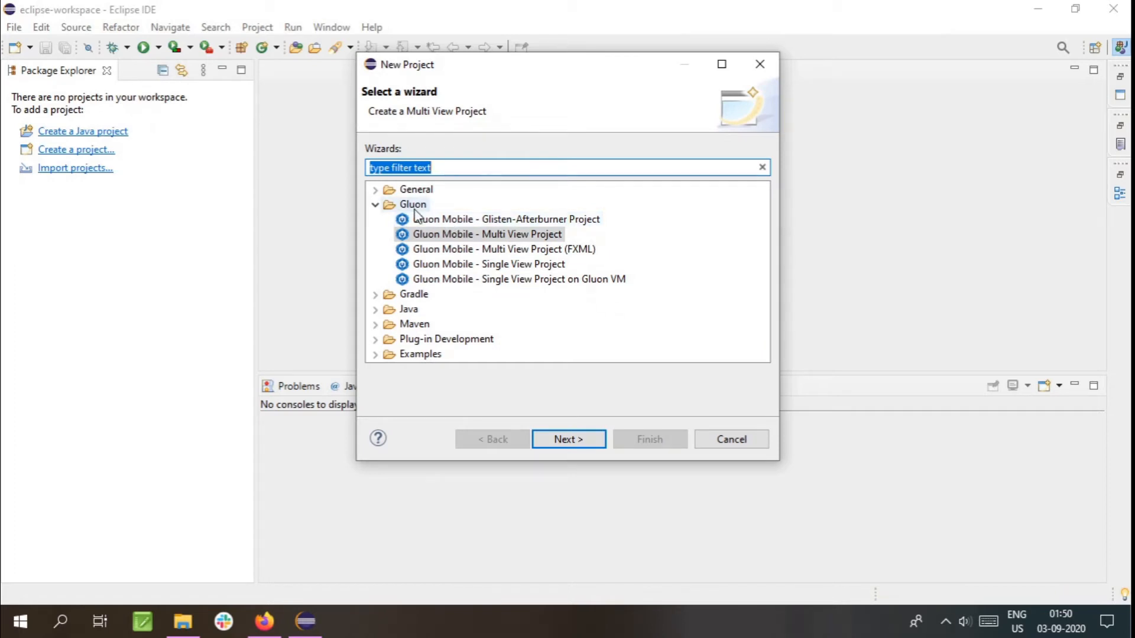
left_click(487, 235)
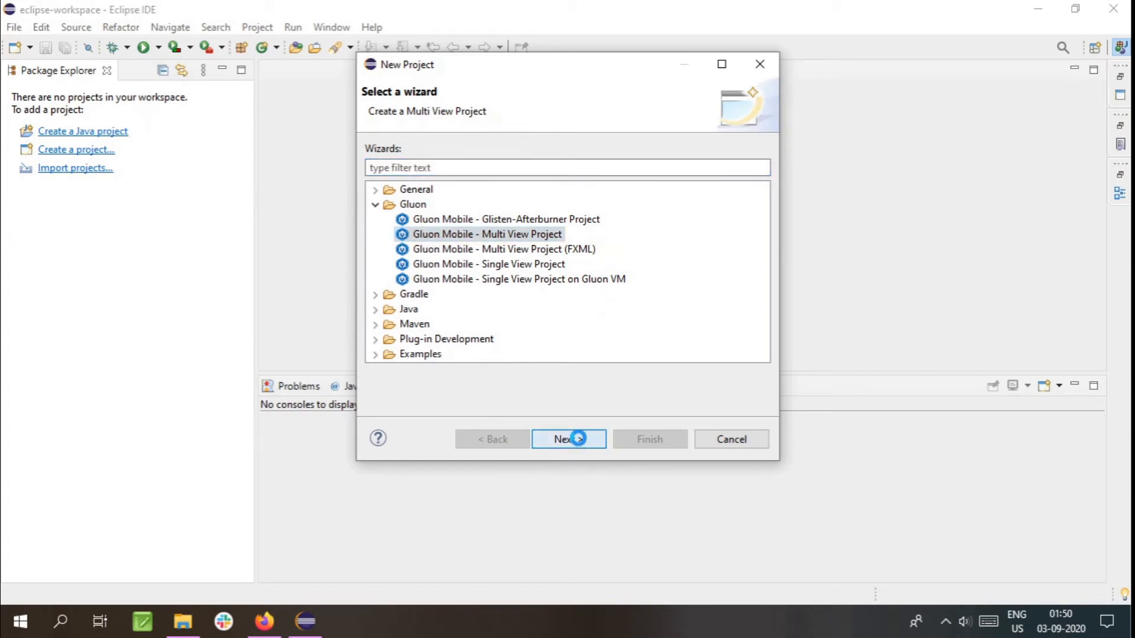
left_click(569, 439)
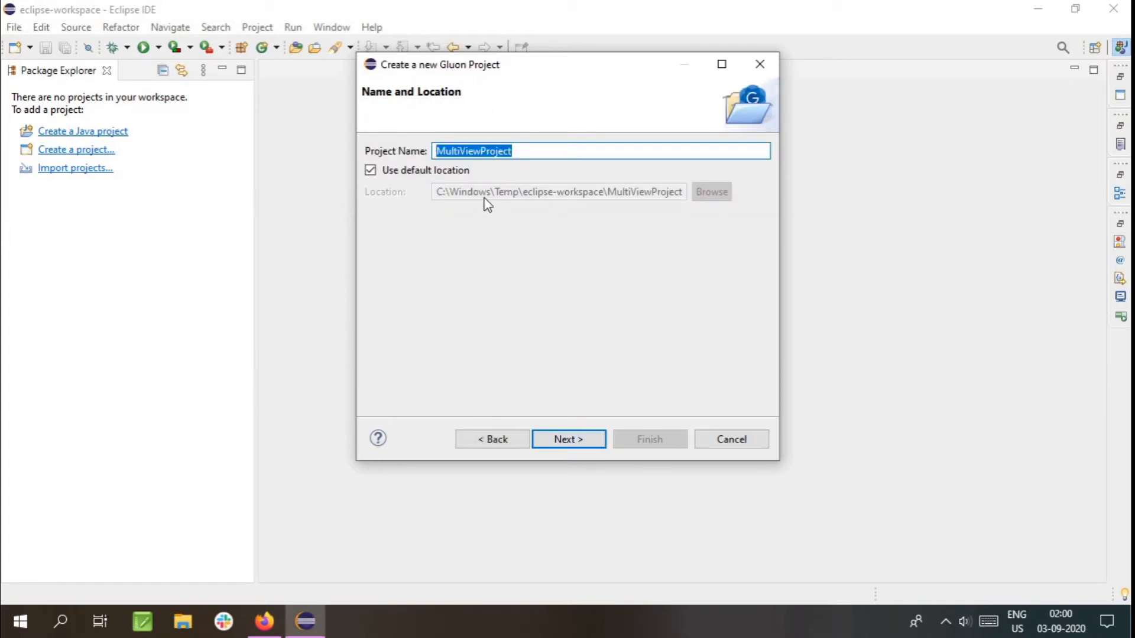
type("GluonEcli")
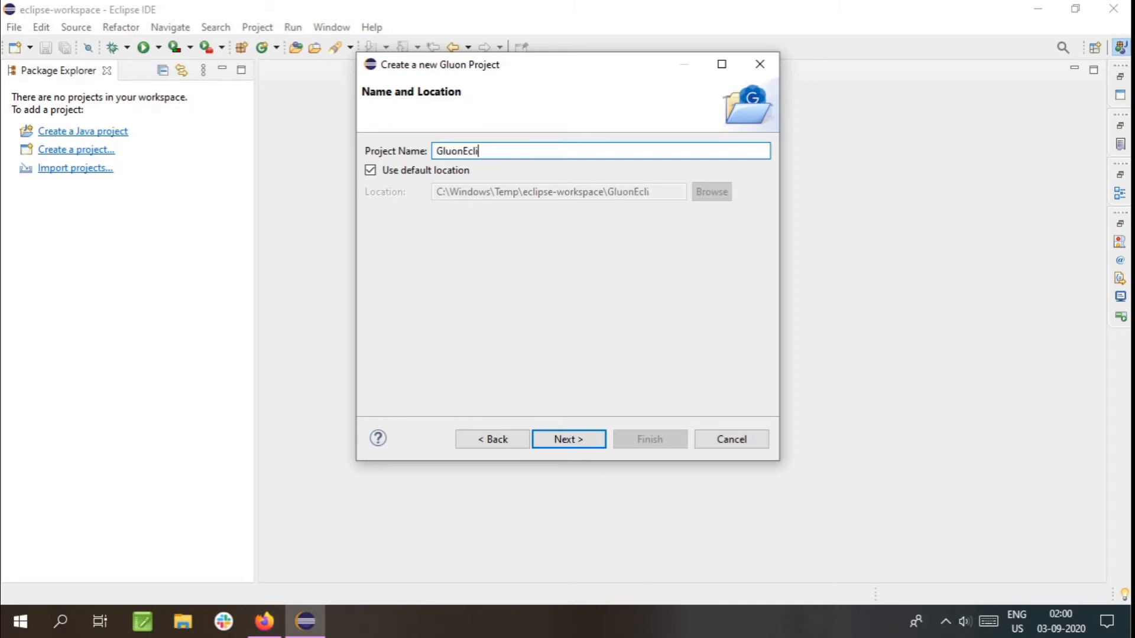
type("pse")
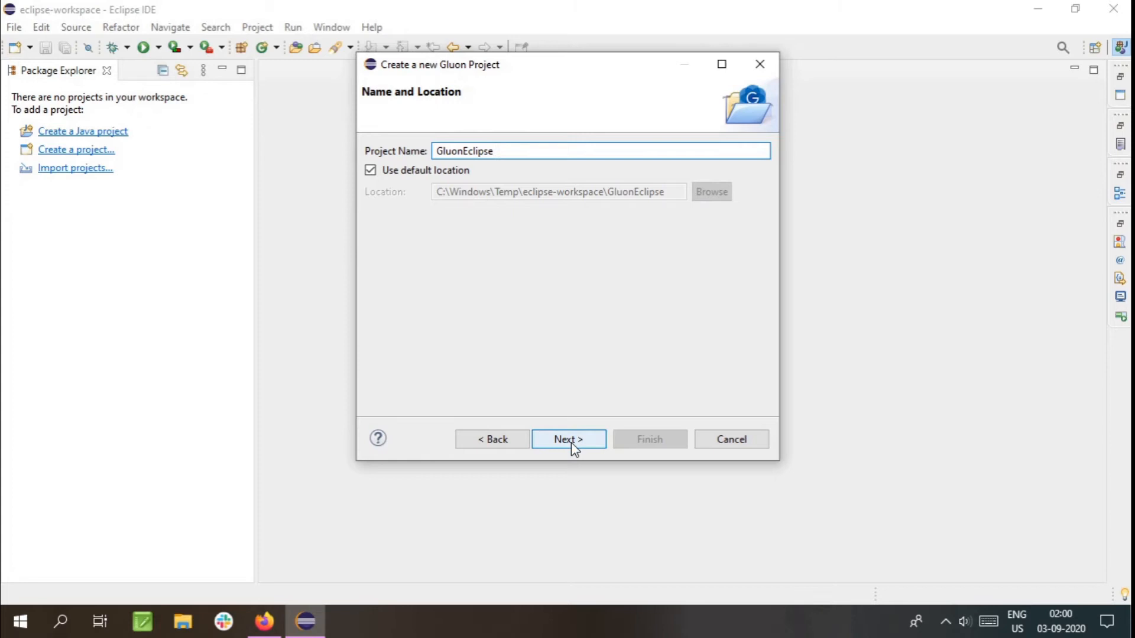
left_click(569, 439)
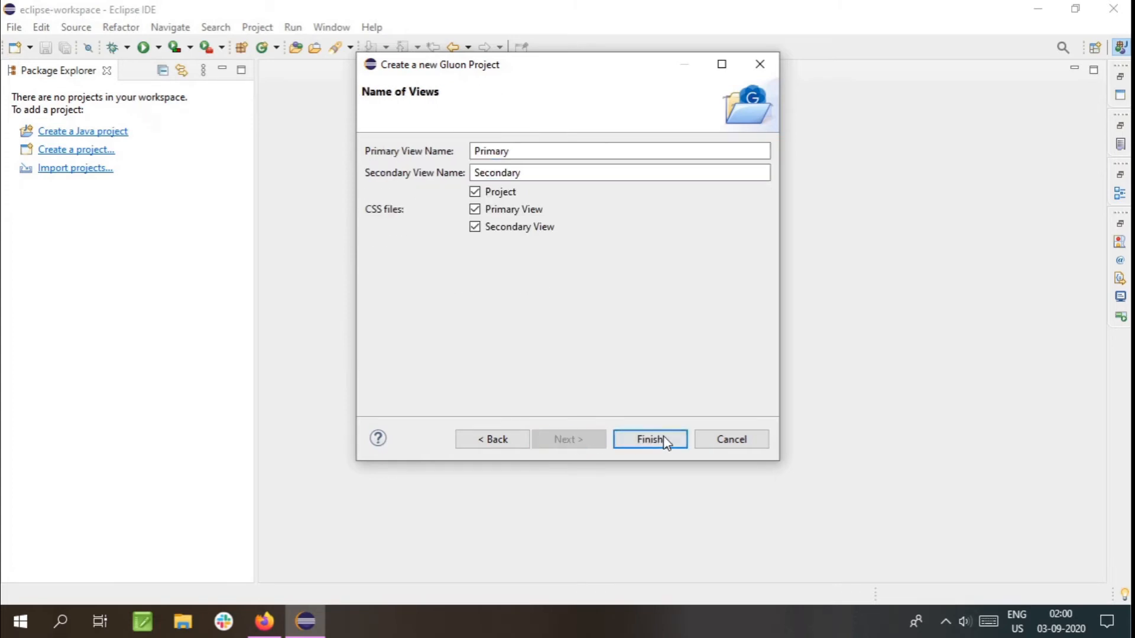
left_click(650, 439)
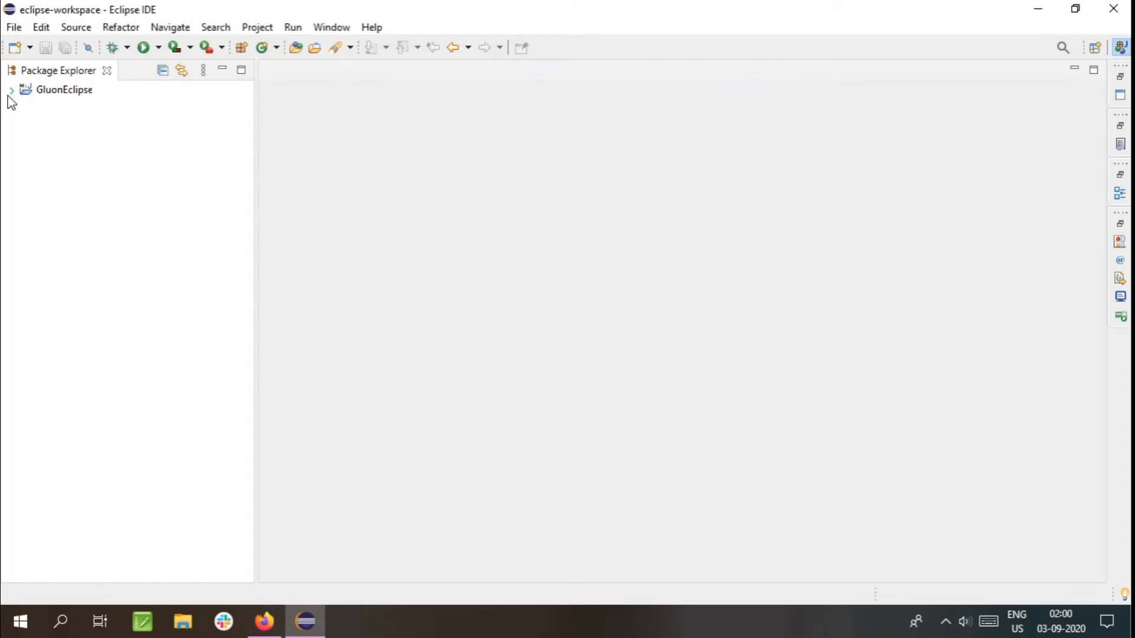
left_click(11, 89)
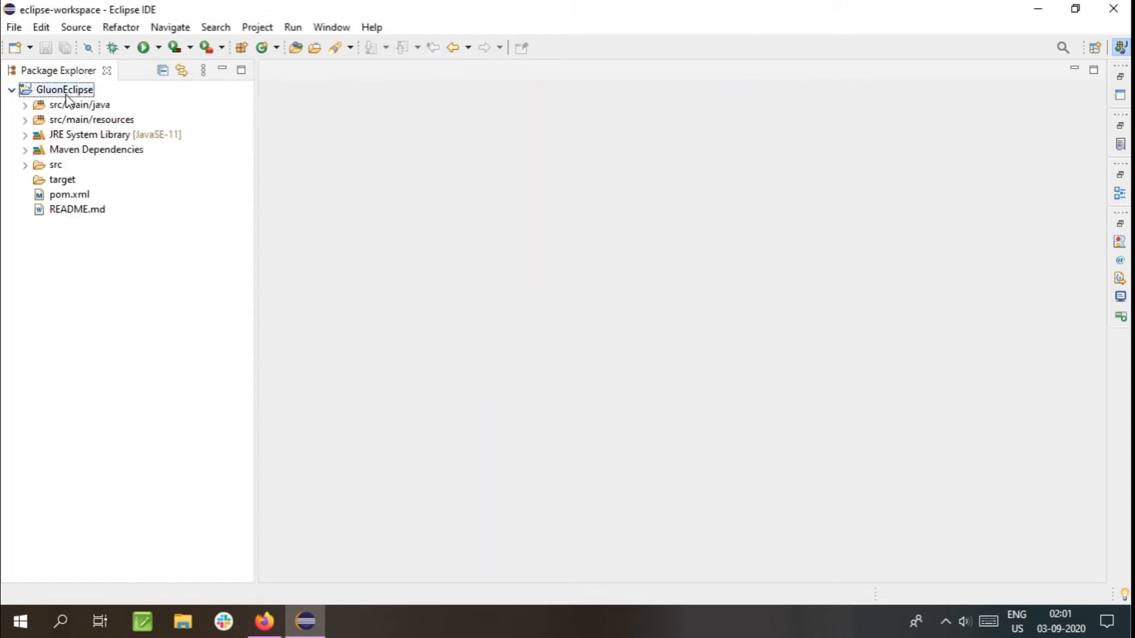
left_click(68, 195)
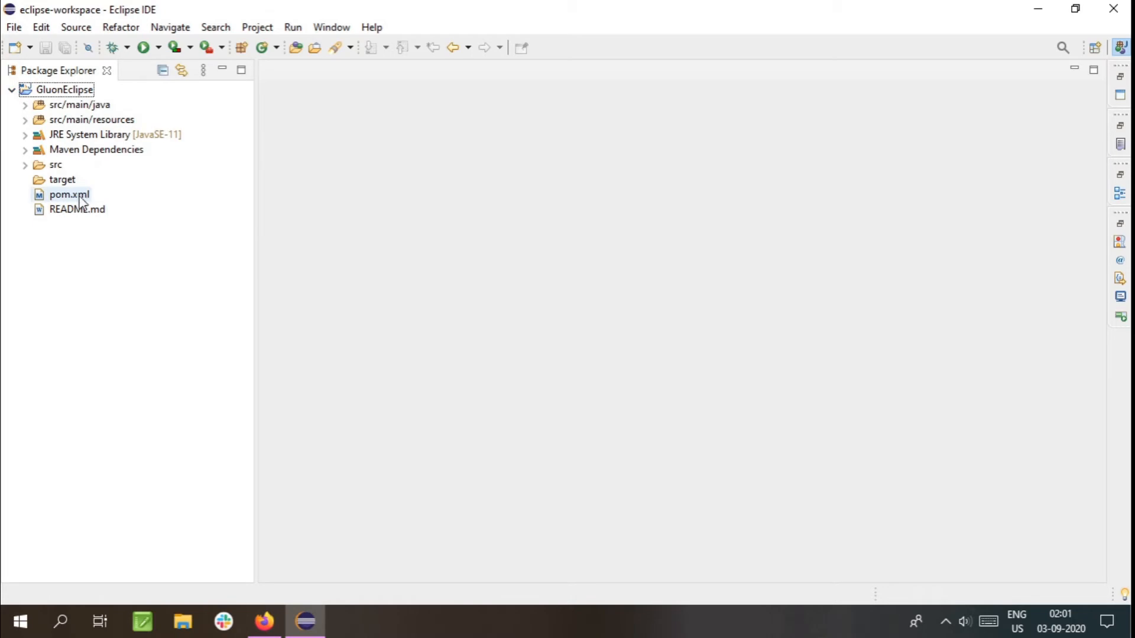
double_click(71, 210)
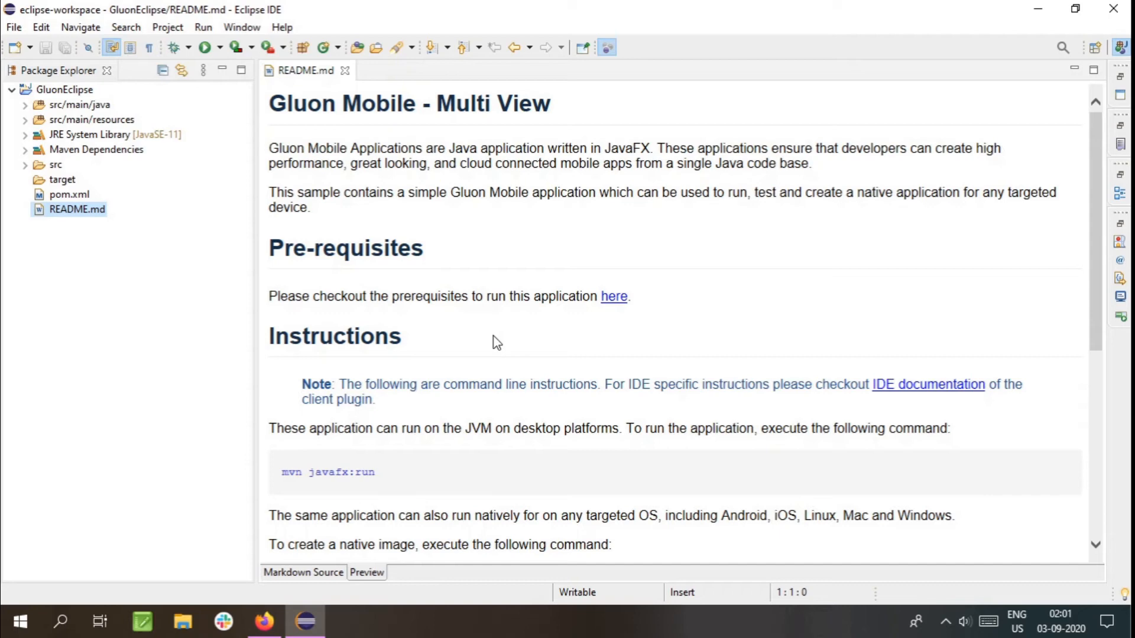
scroll("down", 3)
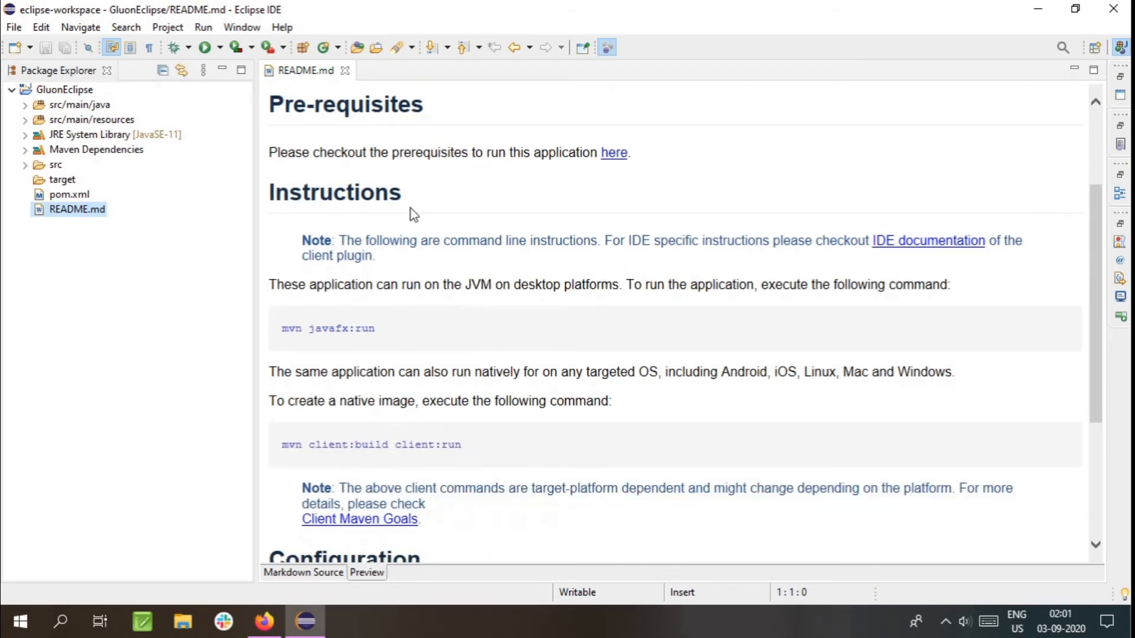
scroll("down", 3)
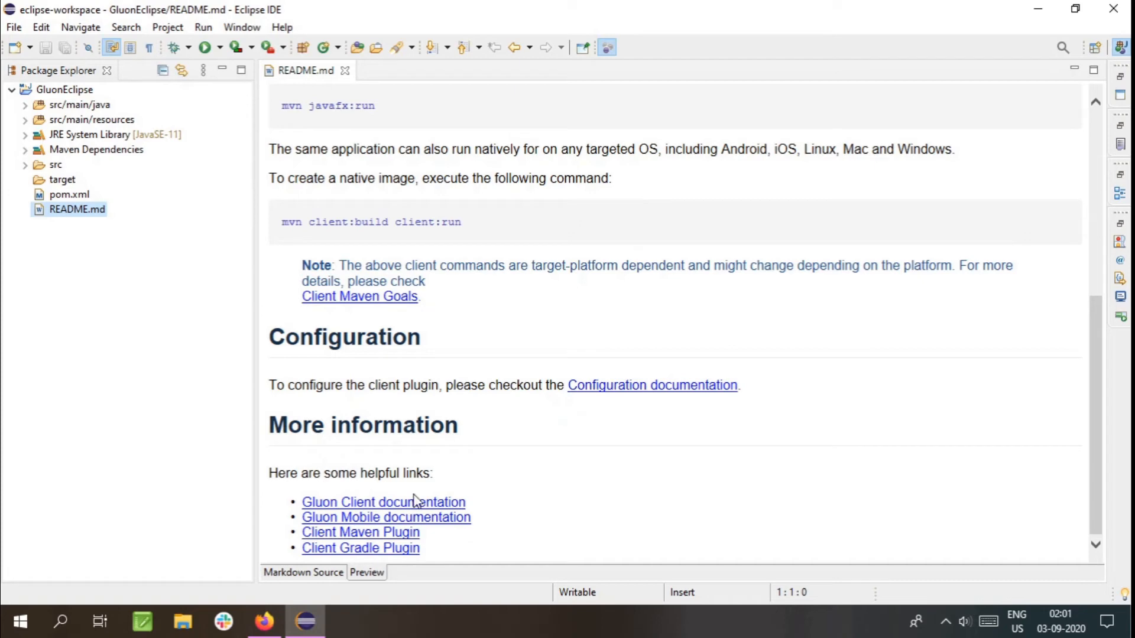
mouse_move(416, 494)
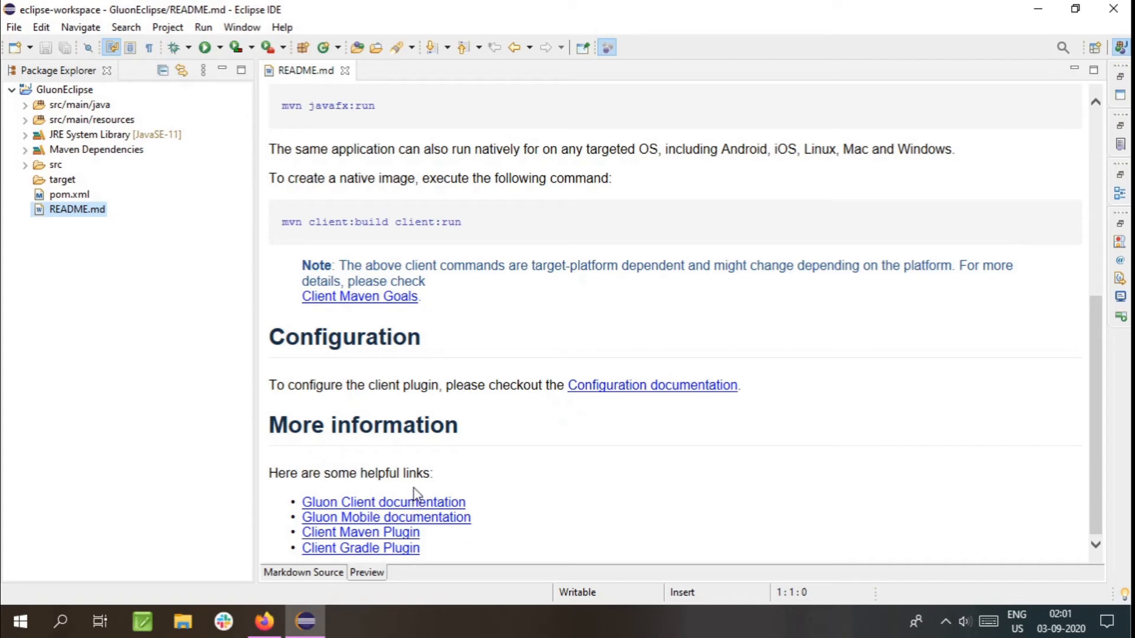
mouse_move(393, 484)
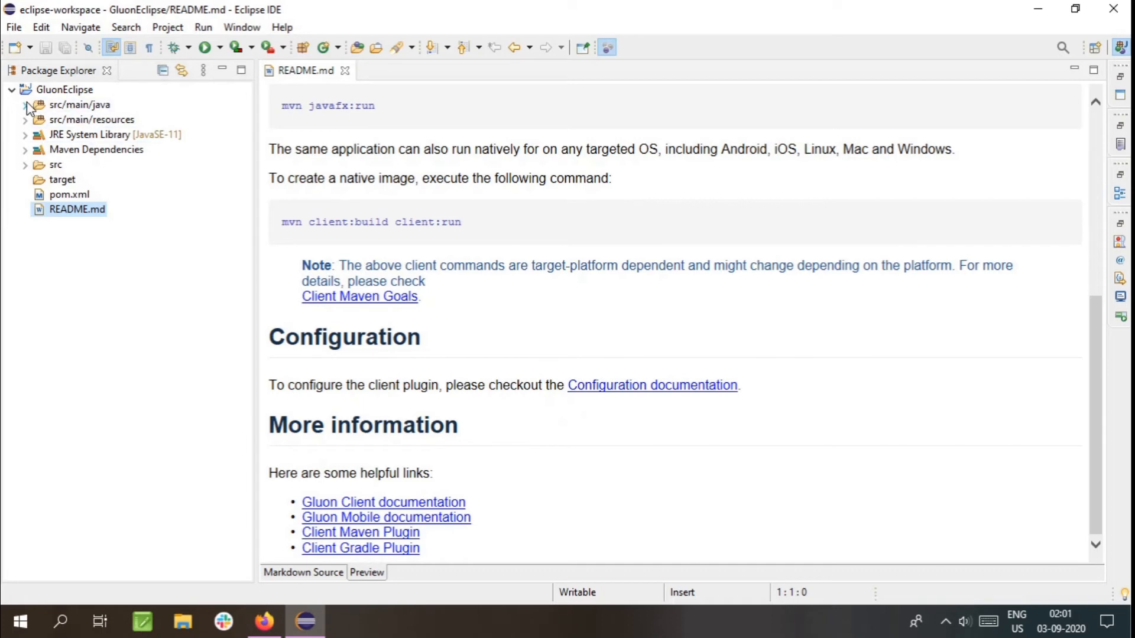
Expand src/main/java packages, open GluonApplication.java, and reveal PrimaryView and SecondaryView
left_click(27, 105)
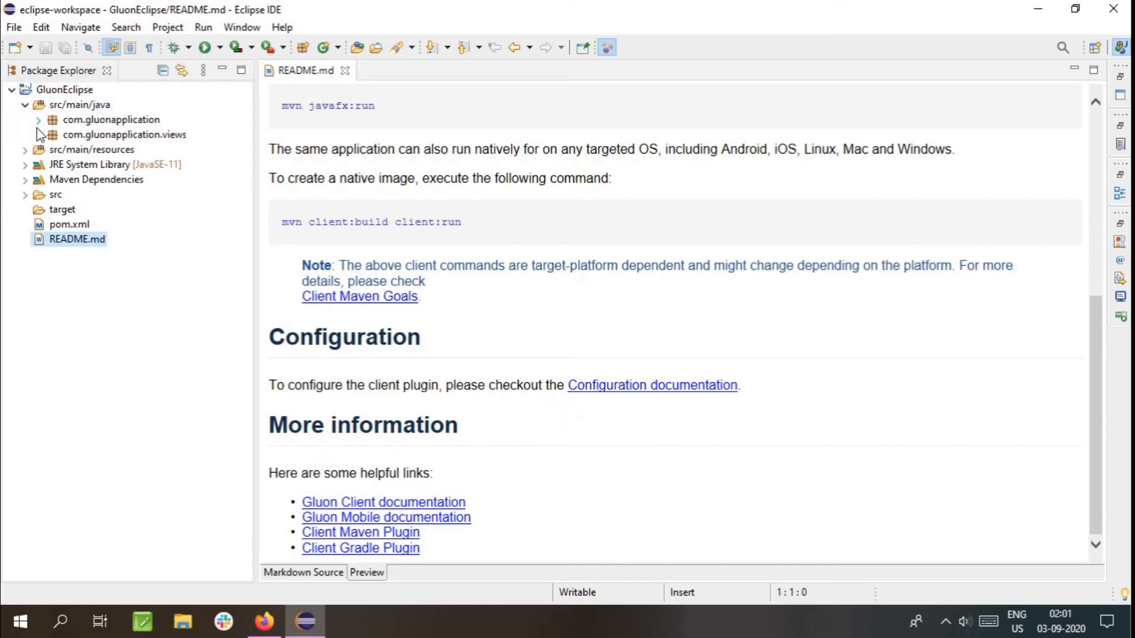
left_click(24, 150)
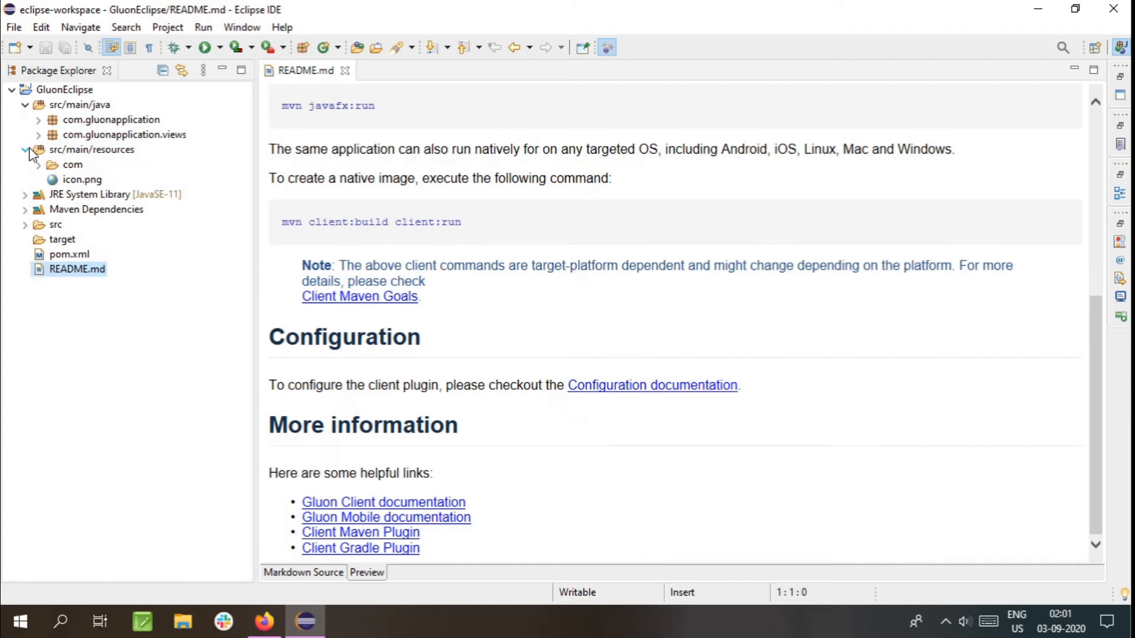
left_click(34, 120)
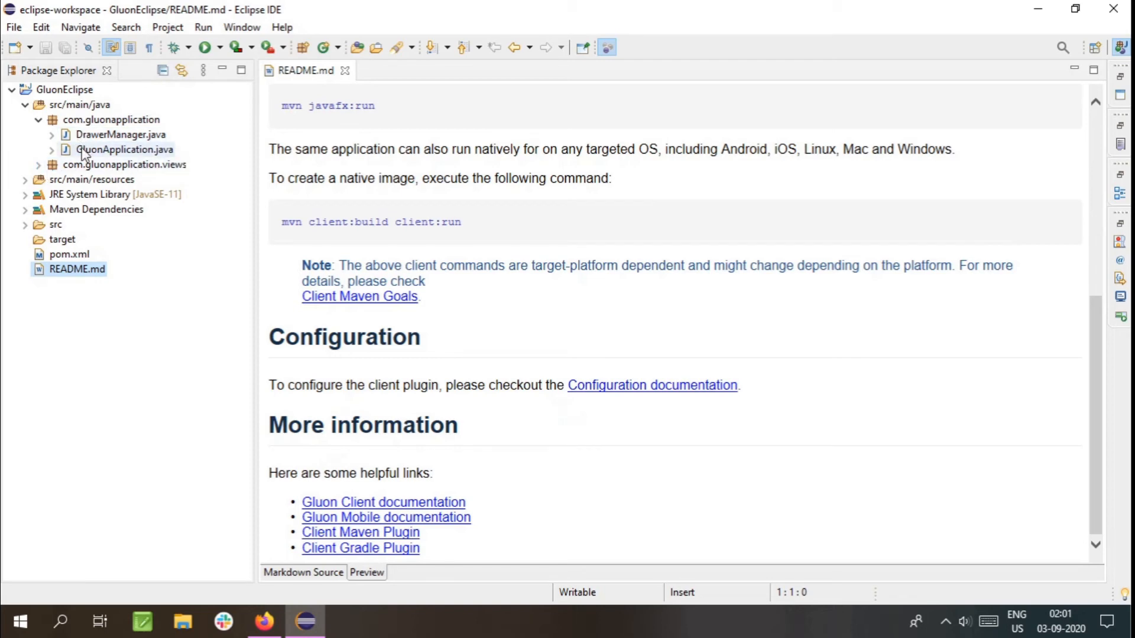
double_click(121, 149)
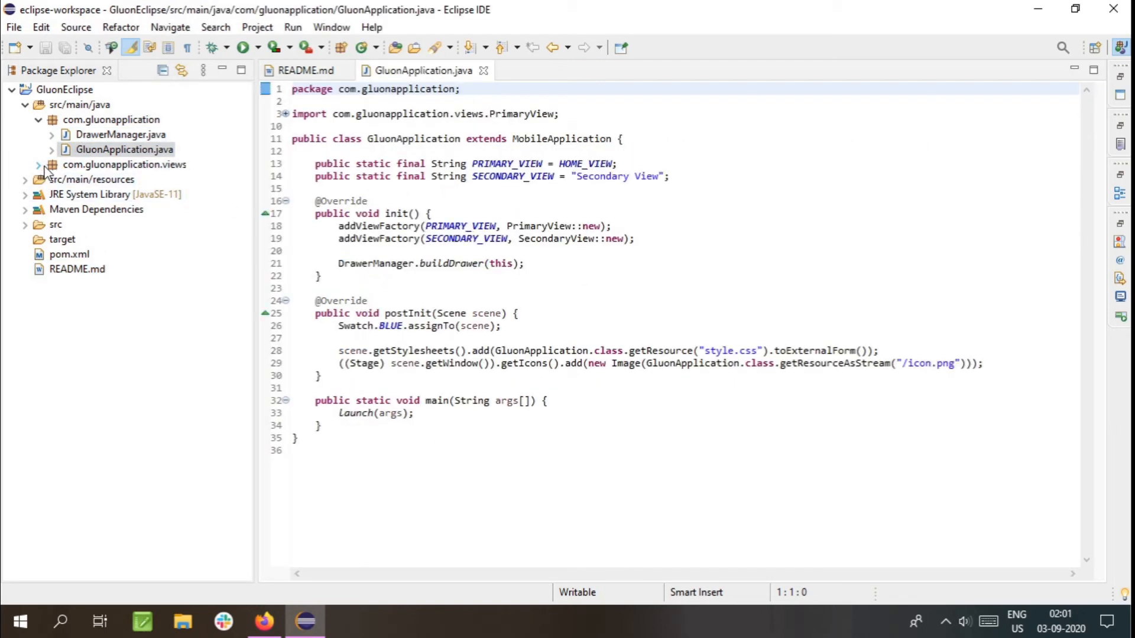
left_click(40, 165)
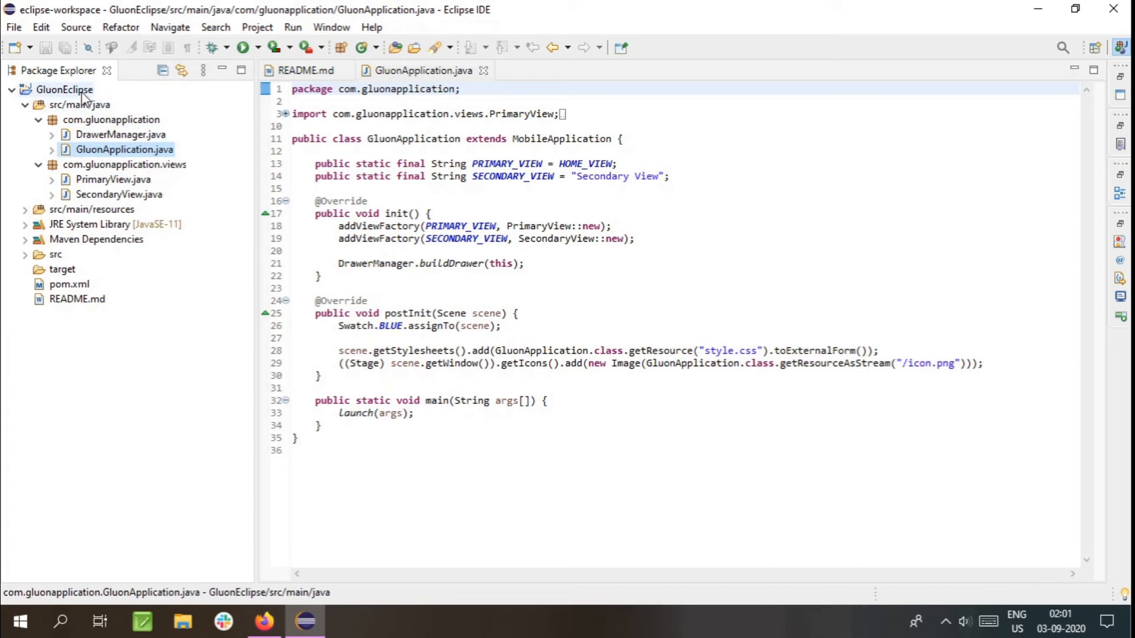
Run a new Maven build configuration for GluonEclipse with the javafx:run goal
right_click(54, 90)
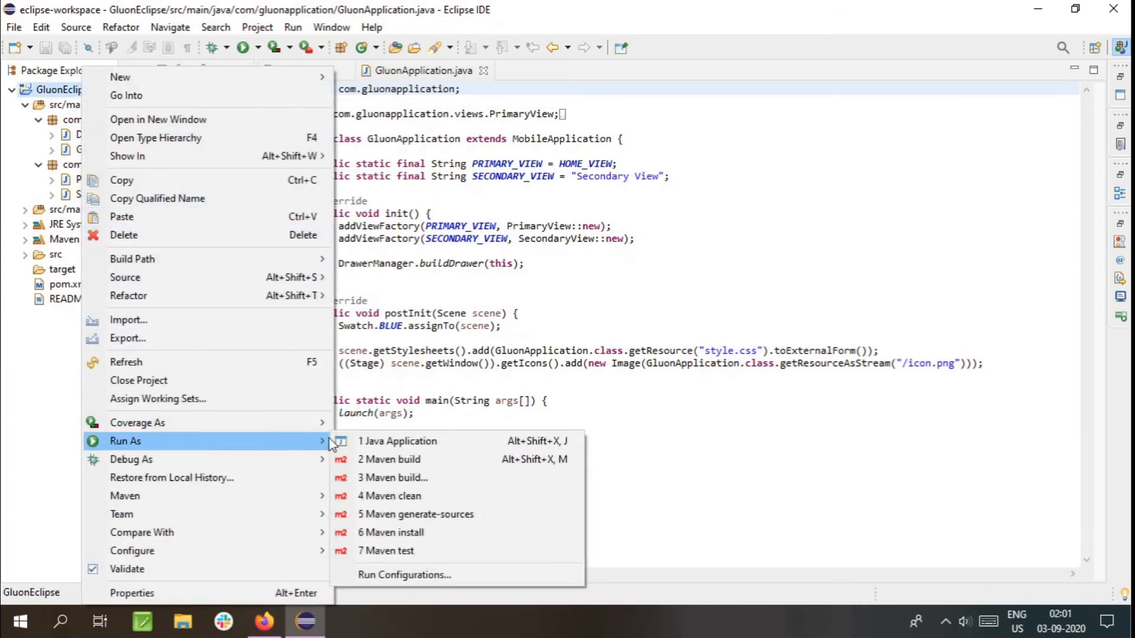
left_click(393, 477)
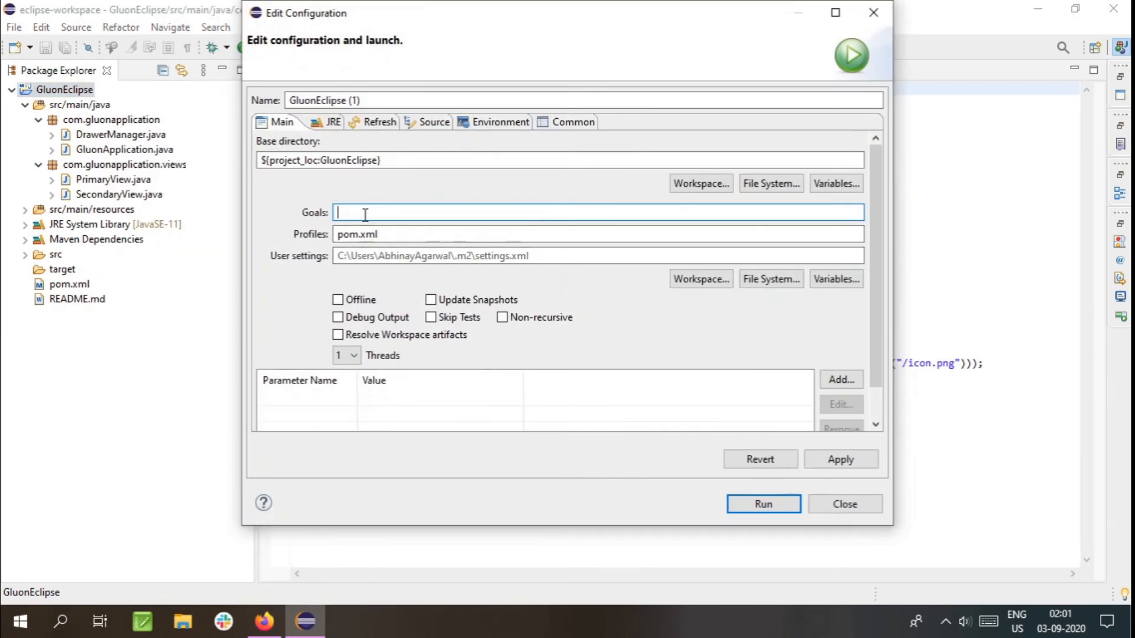
type("javafx:run")
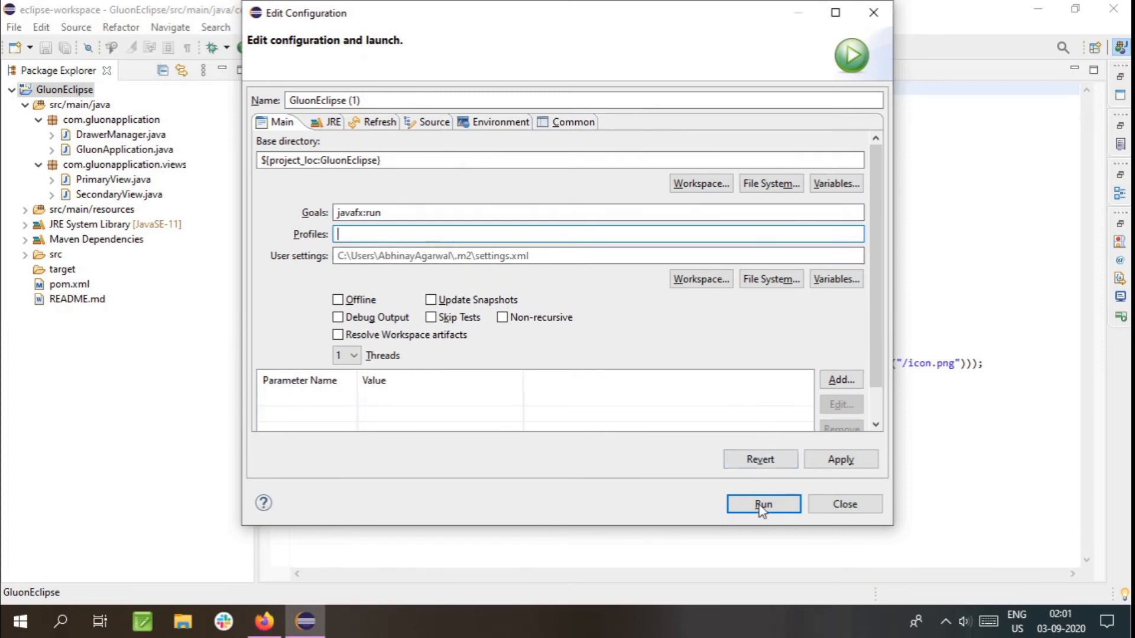
left_click(763, 504)
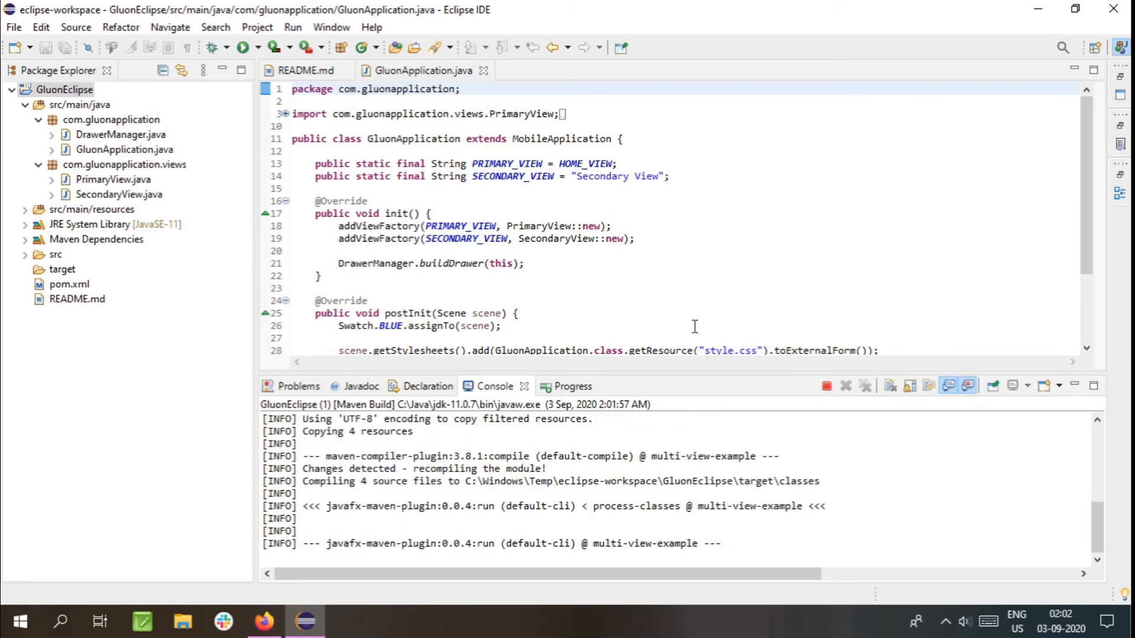
Dismiss the free-version notice and navigate through the drawer to the Secondary view
left_click(239, 47)
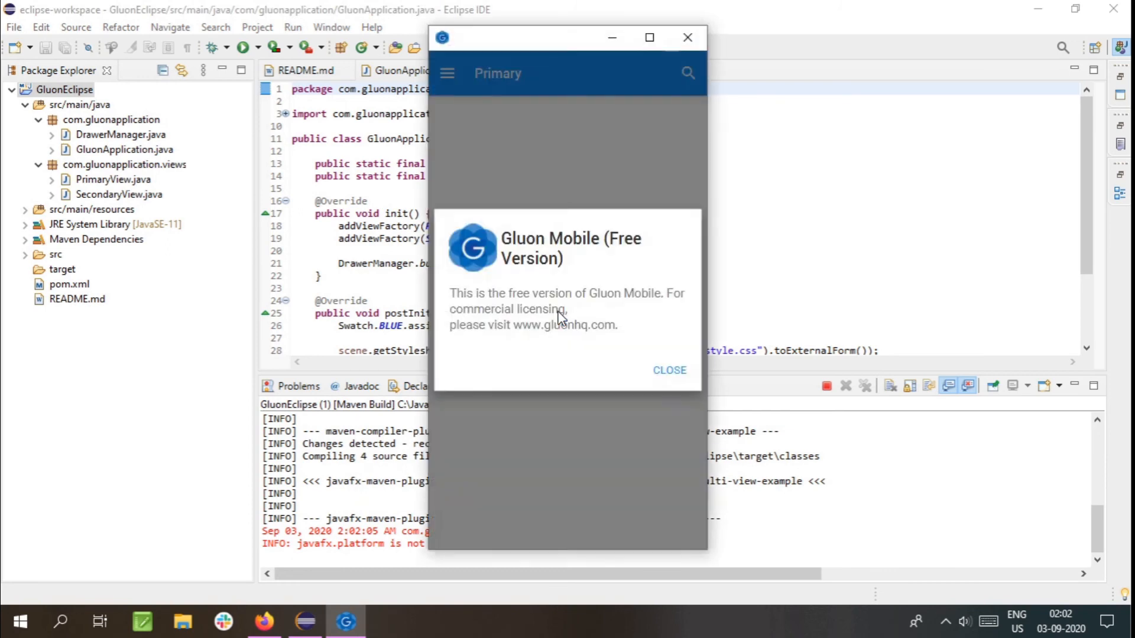
left_click(669, 370)
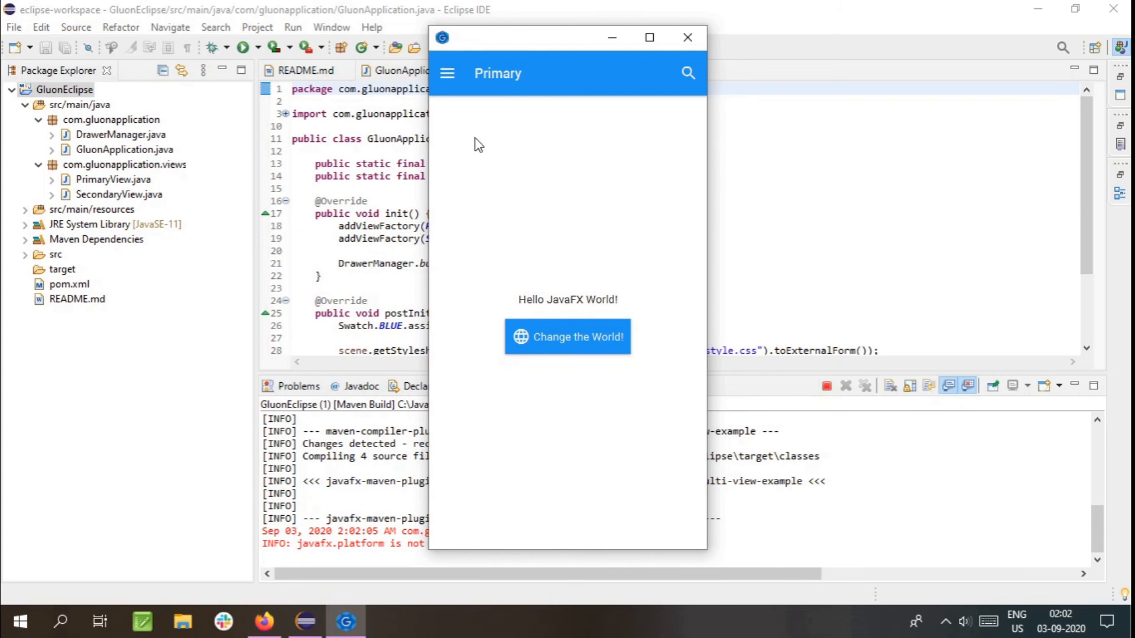
mouse_move(434, 82)
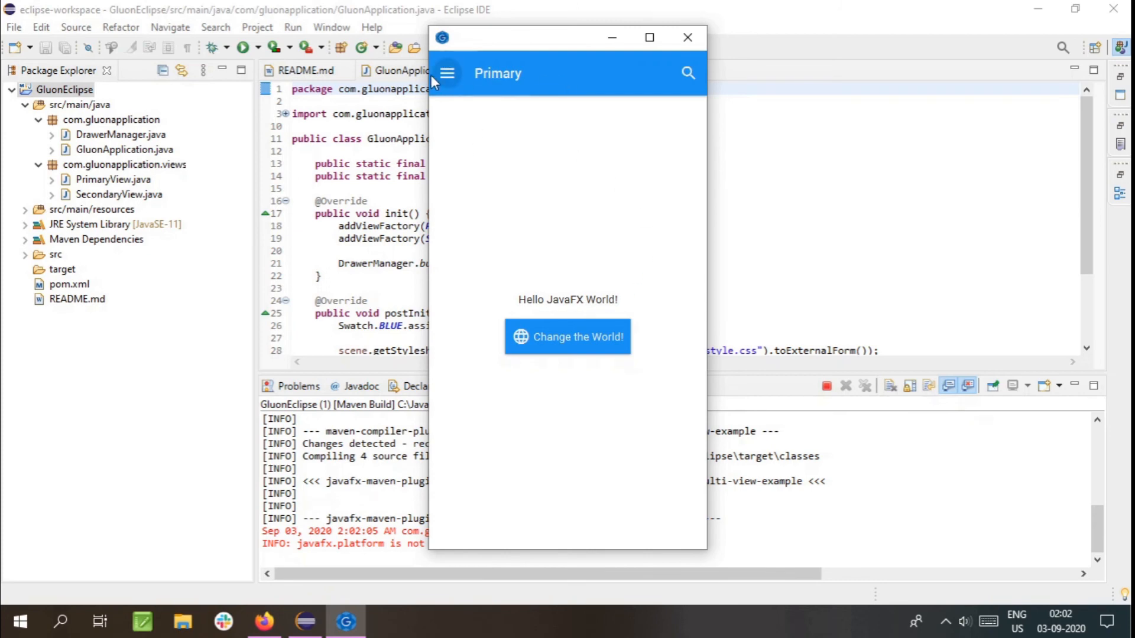
left_click(449, 73)
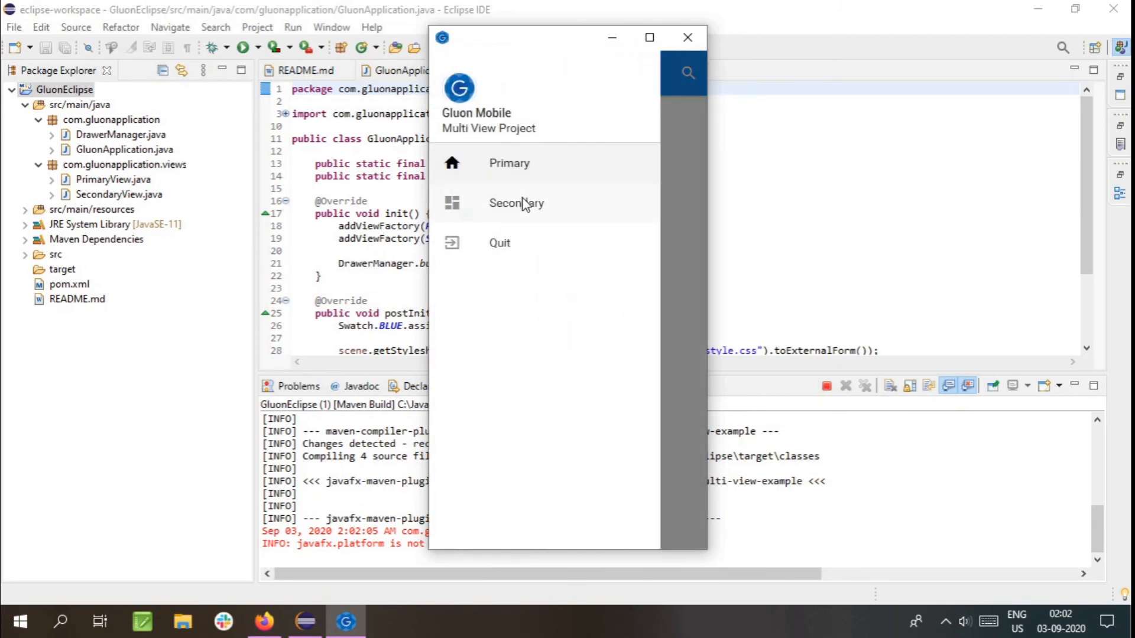
left_click(517, 202)
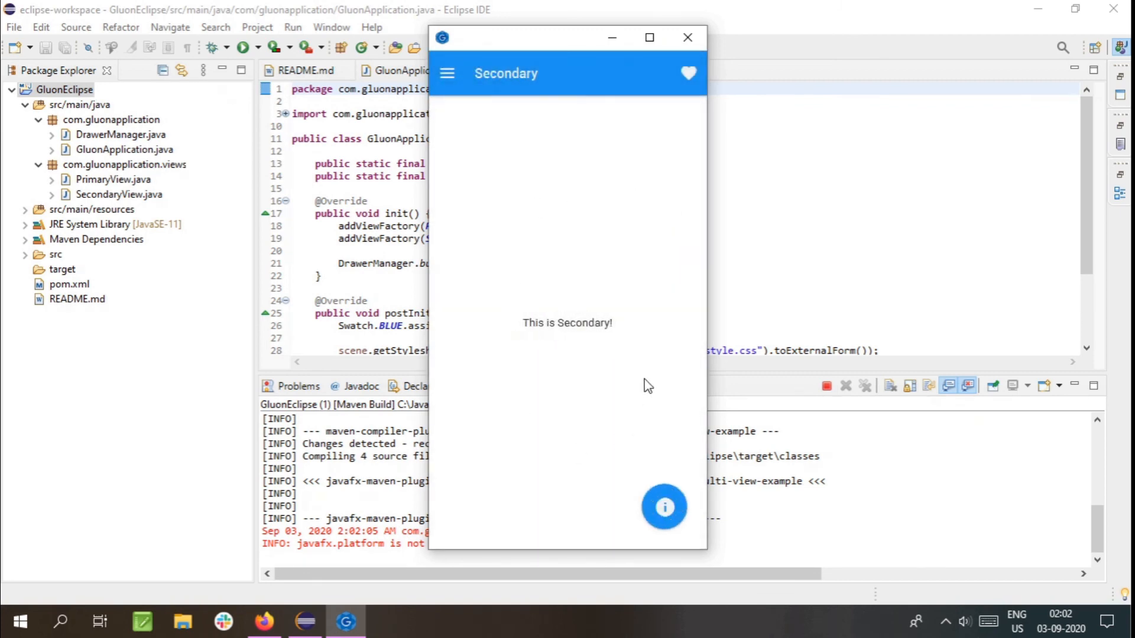
Return to the Primary view and change the greeting to 'Hello JavaFX Universe!'
left_click(447, 73)
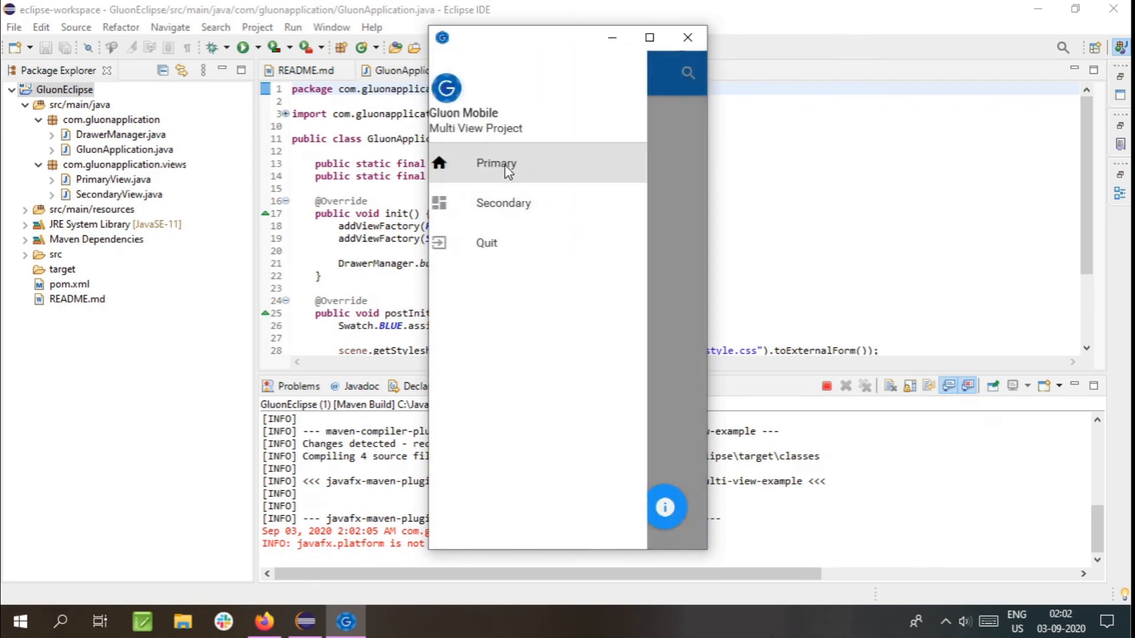
left_click(496, 164)
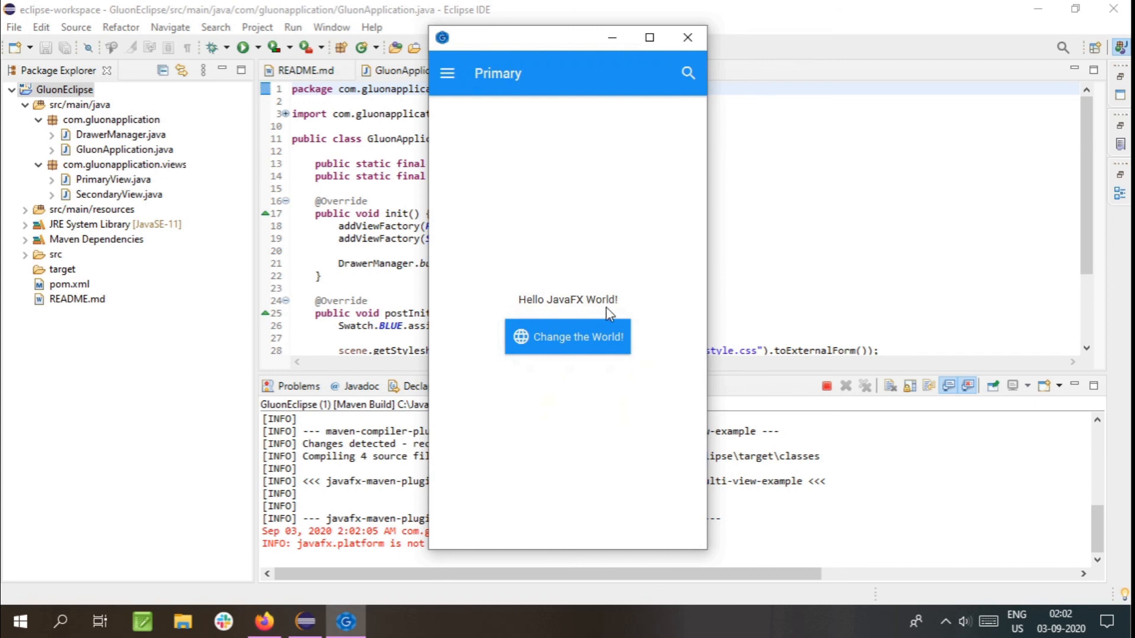
mouse_move(516, 337)
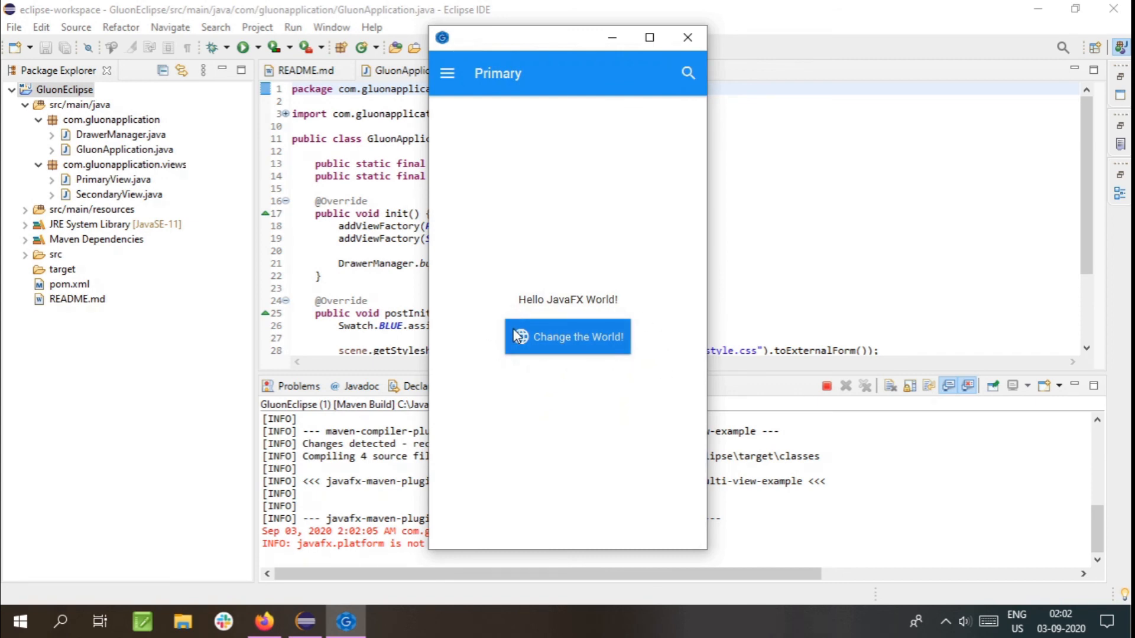
mouse_move(574, 350)
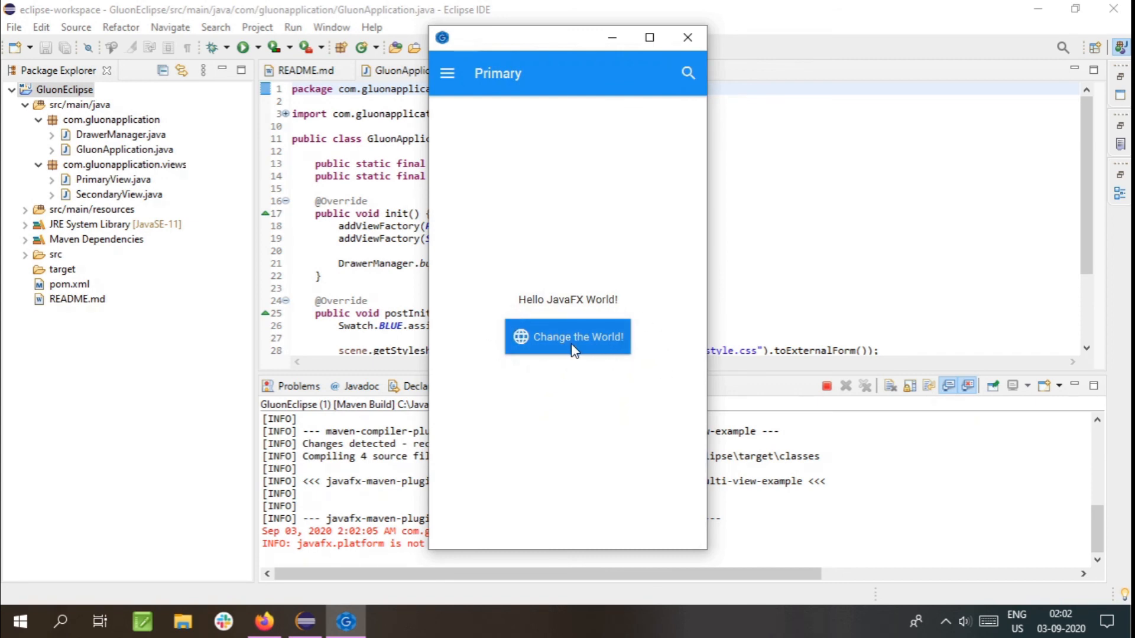
left_click(568, 337)
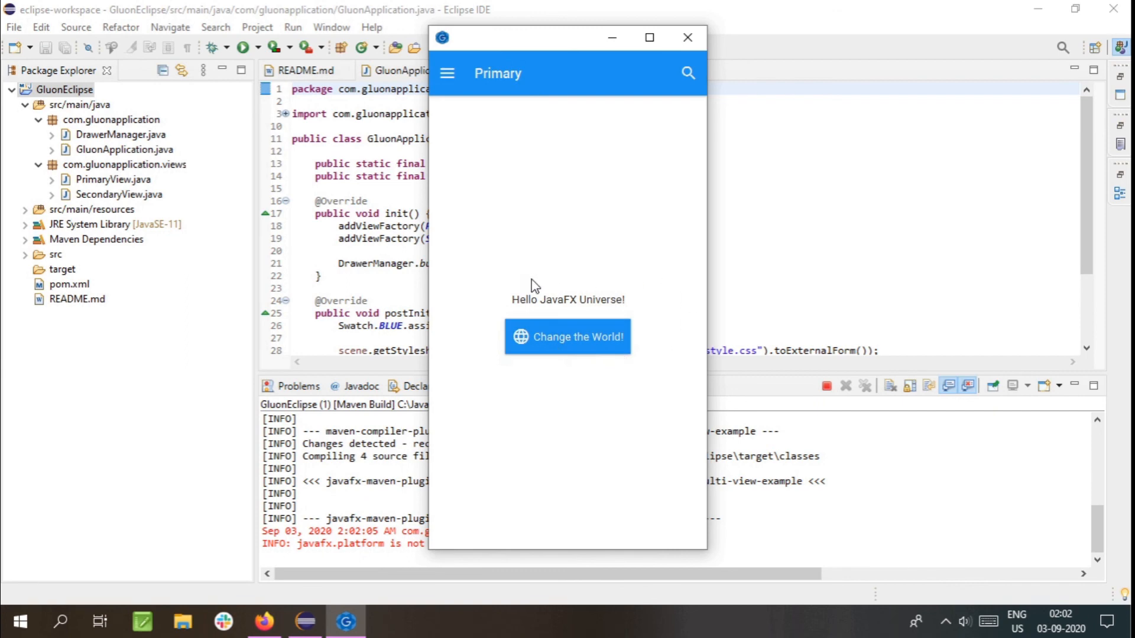